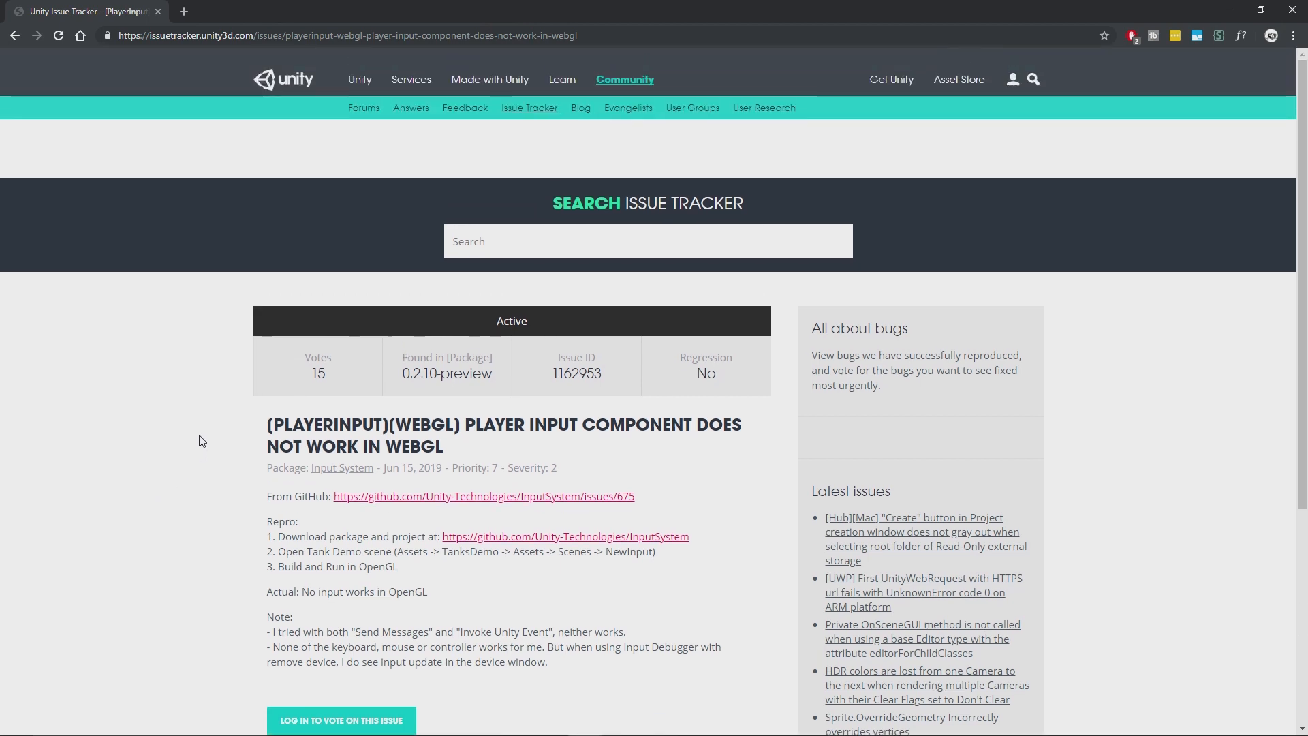
Browse the Input System issue list, sorting by newest then most votes, and view the PlayerInput WebGL issue
scroll("down", 3)
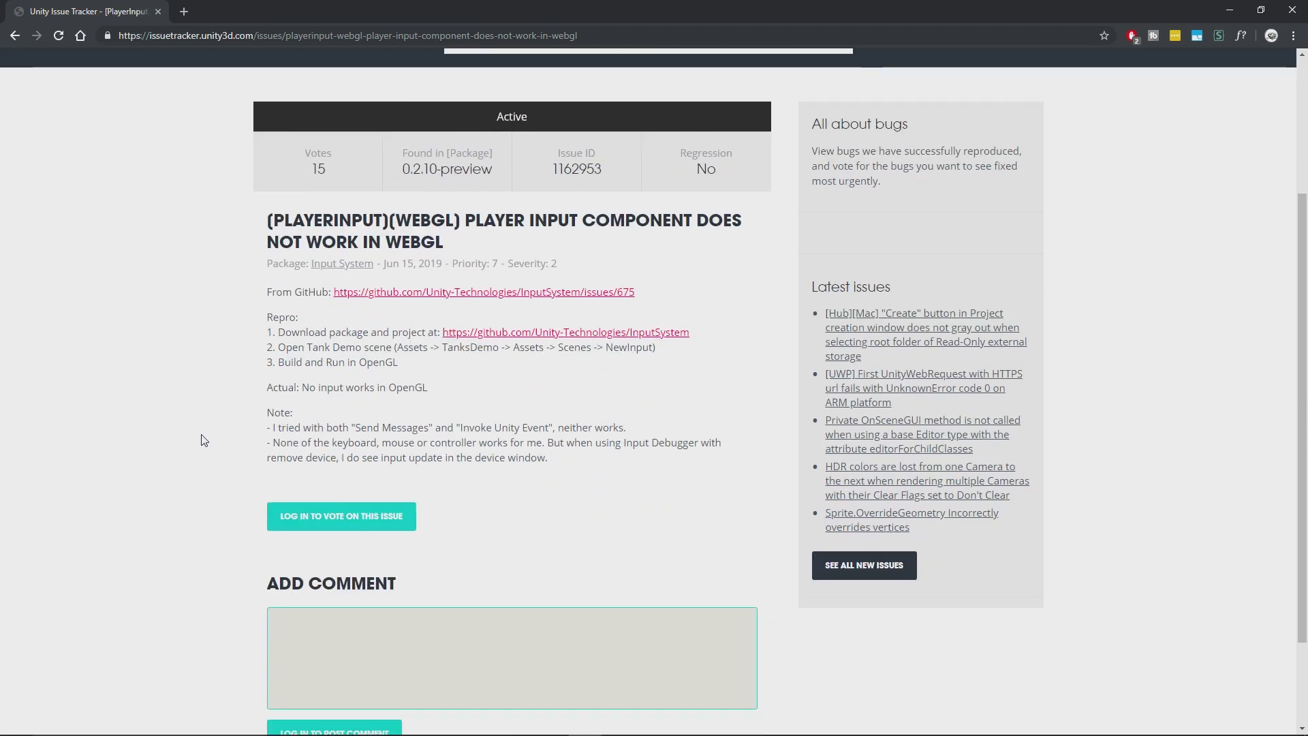
left_click(341, 263)
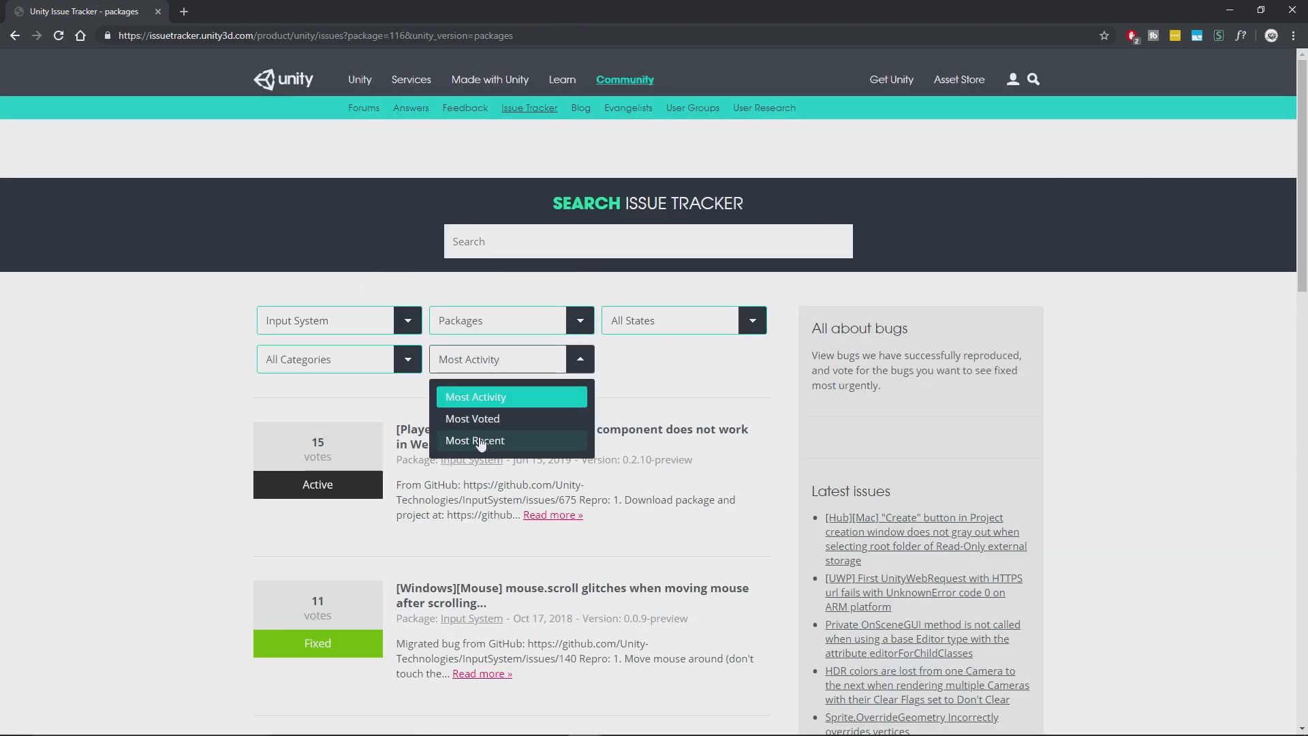
left_click(474, 440)
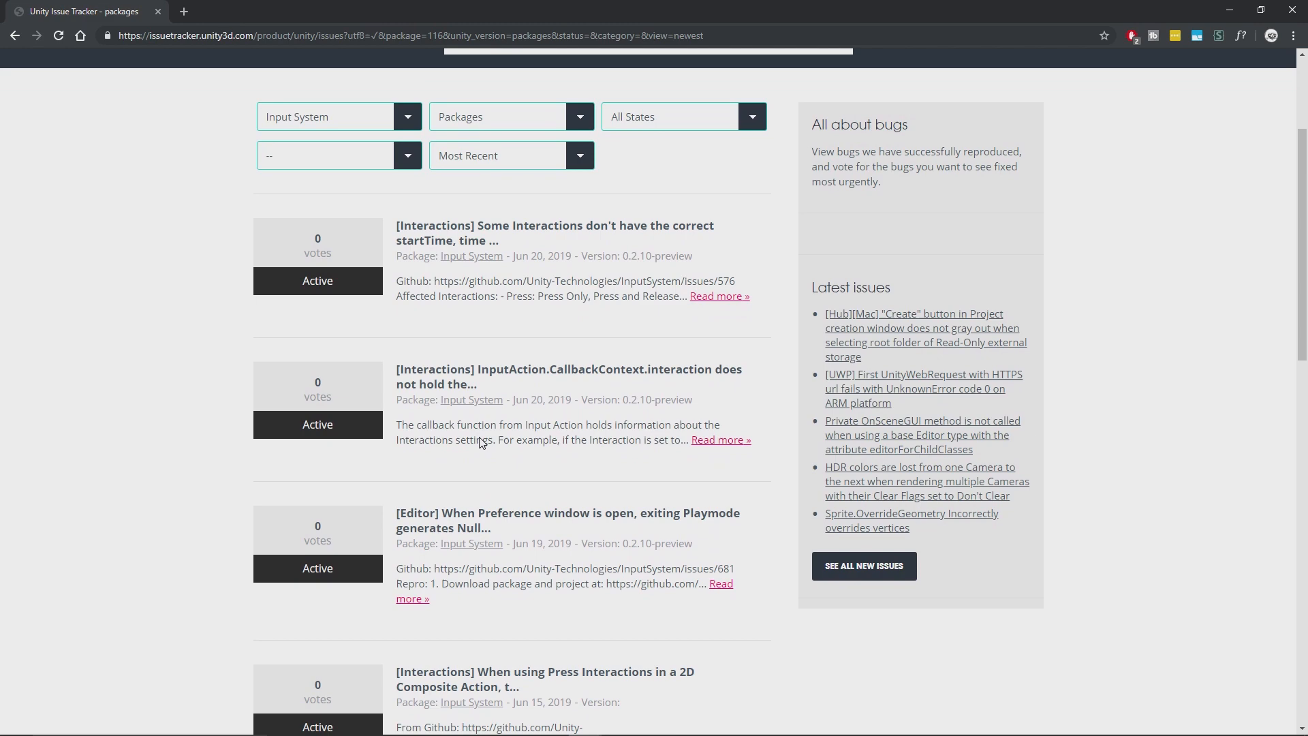
scroll("down", 3)
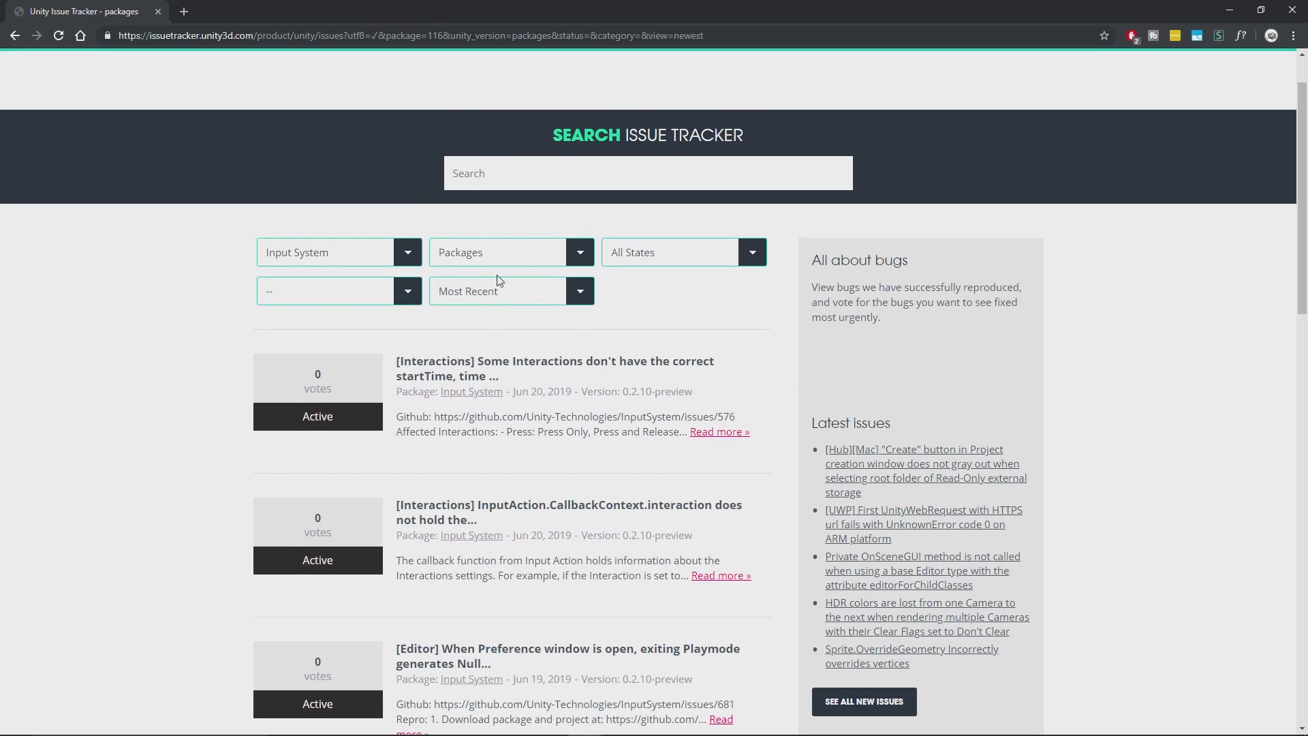
left_click(498, 291)
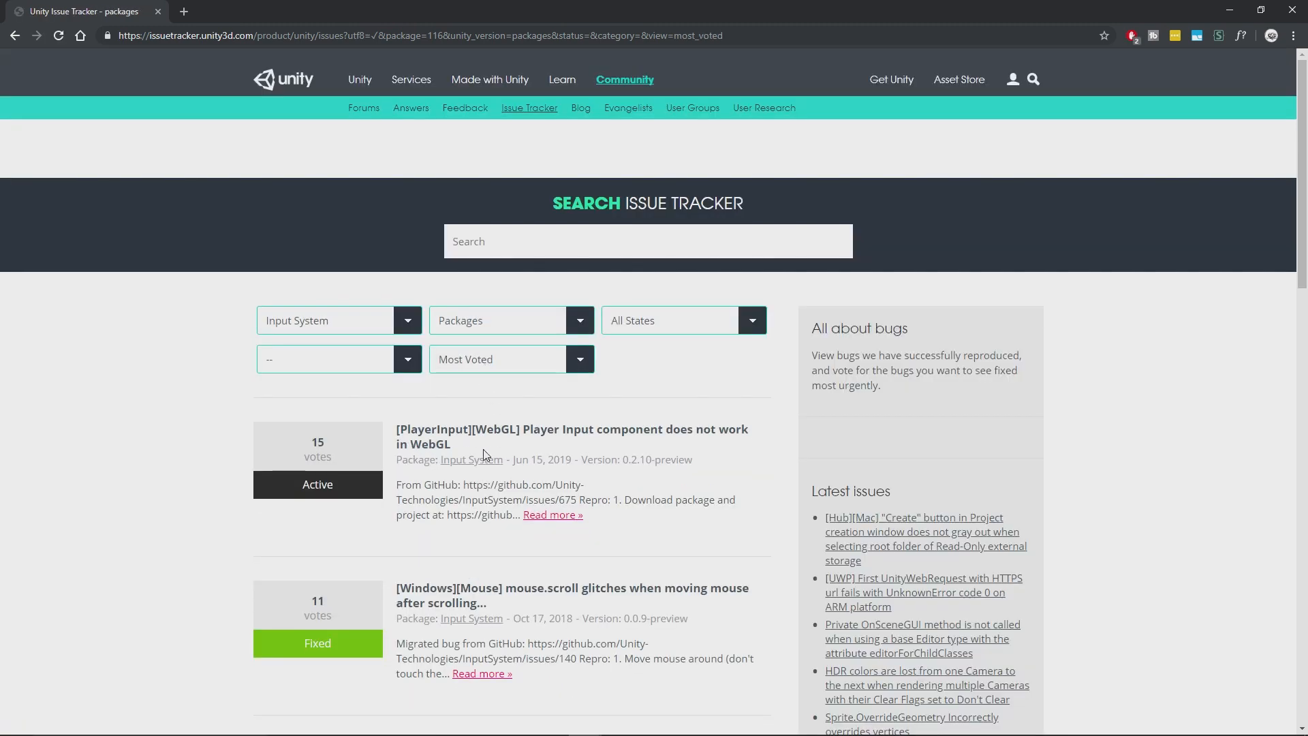
left_click(572, 436)
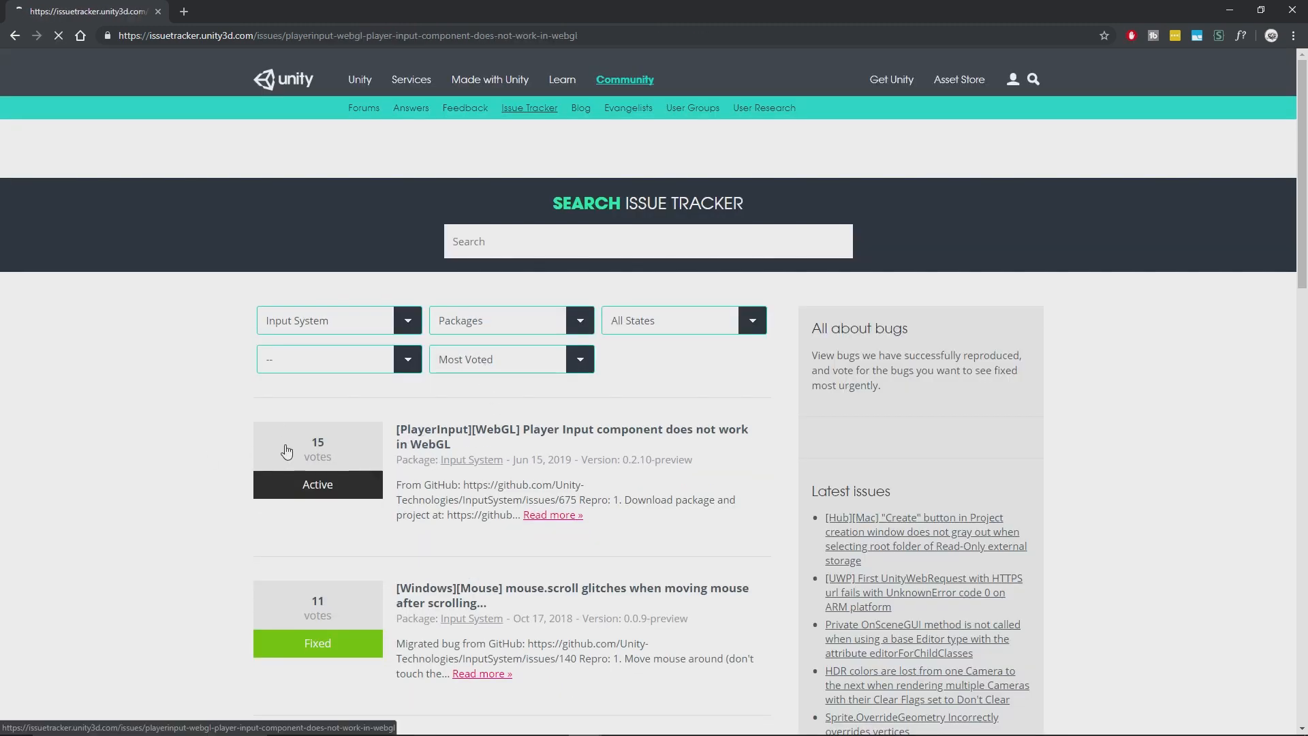
left_click(572, 428)
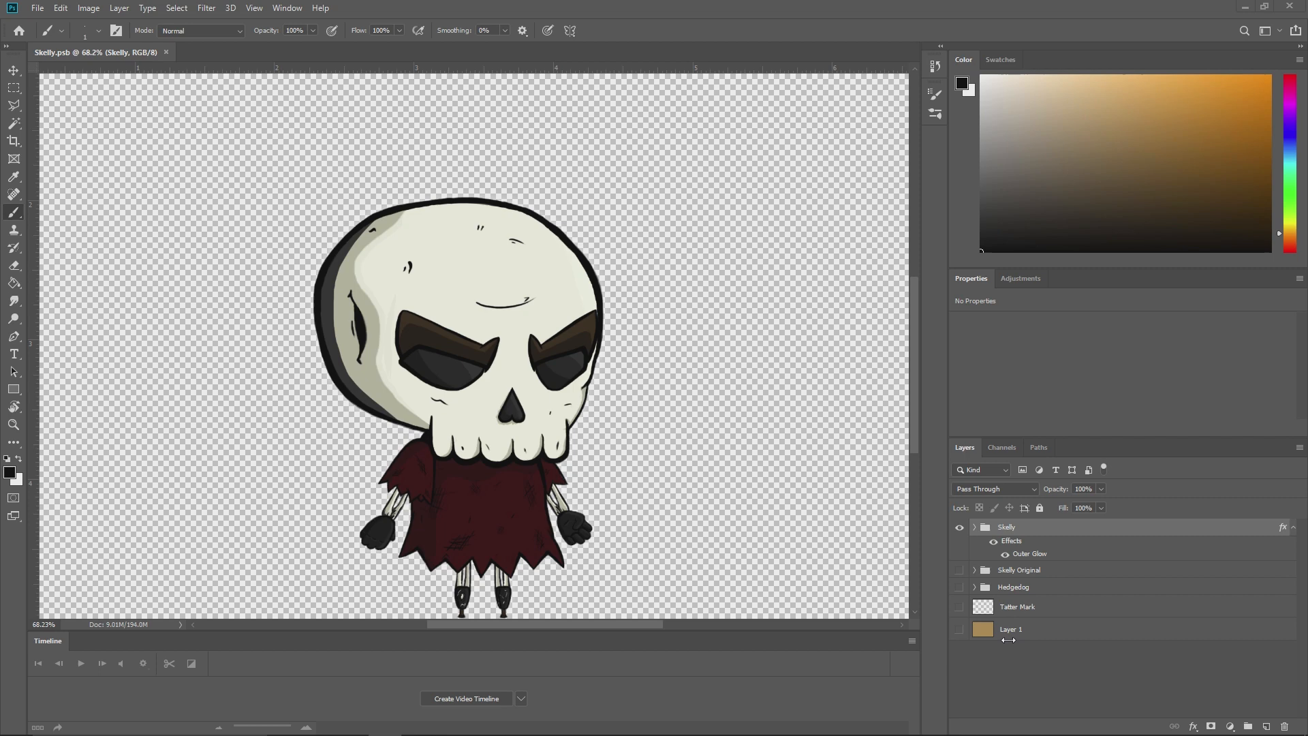
Bring up the Character Designs document showing the Skelly layer group
left_click(959, 629)
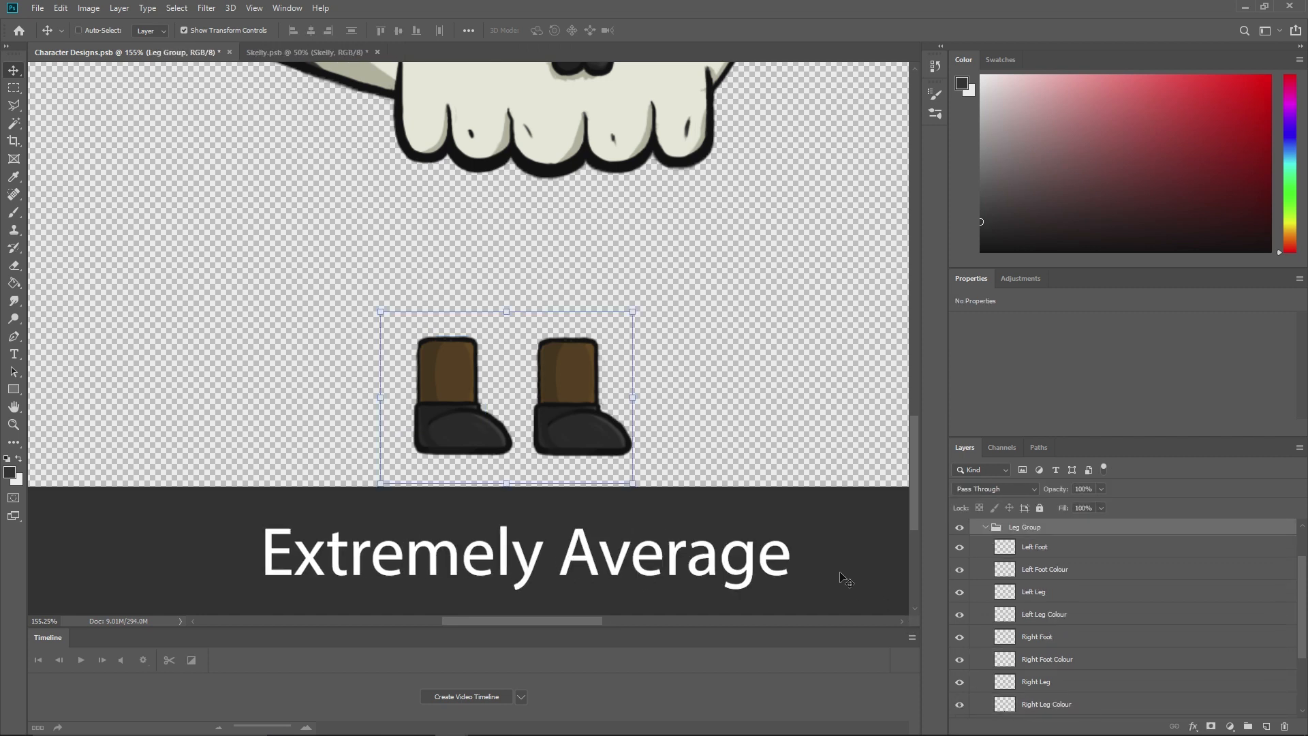
left_click(1037, 681)
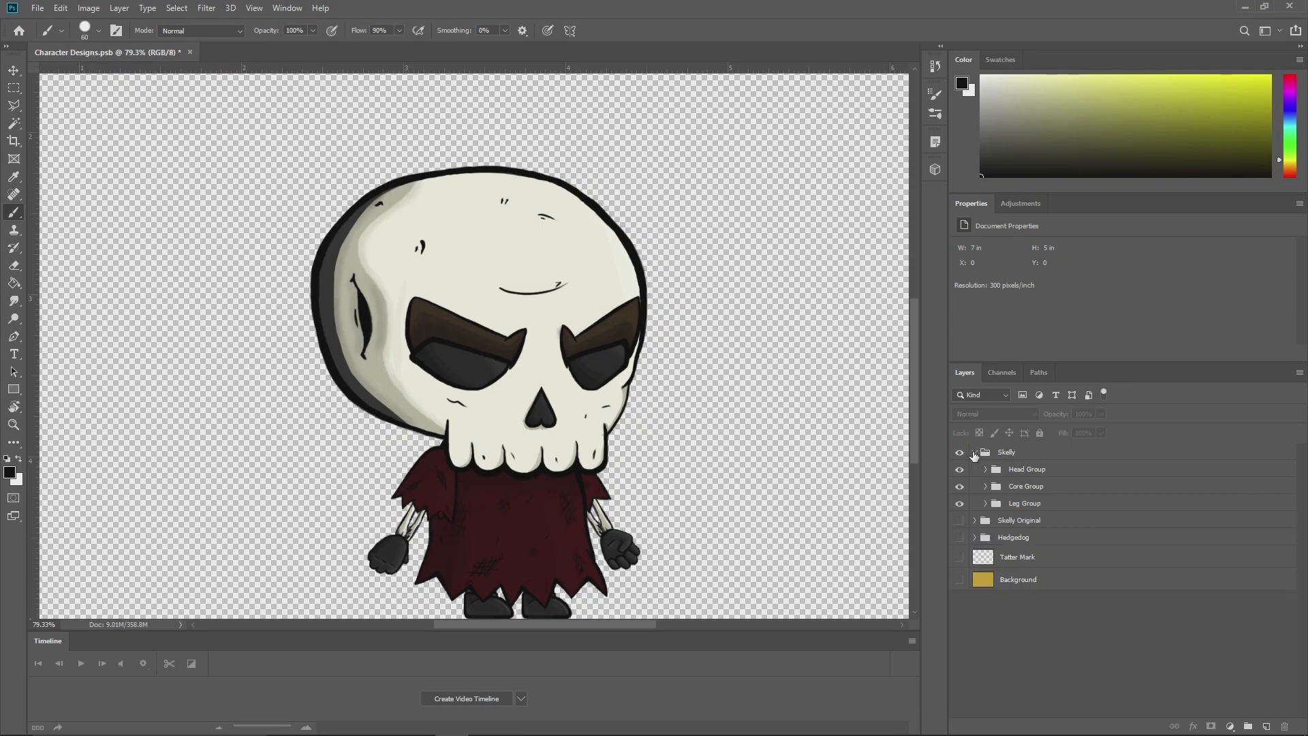
Expand the Core and Leg groups and swap their colour layers for the greyscale redraws
left_click(985, 485)
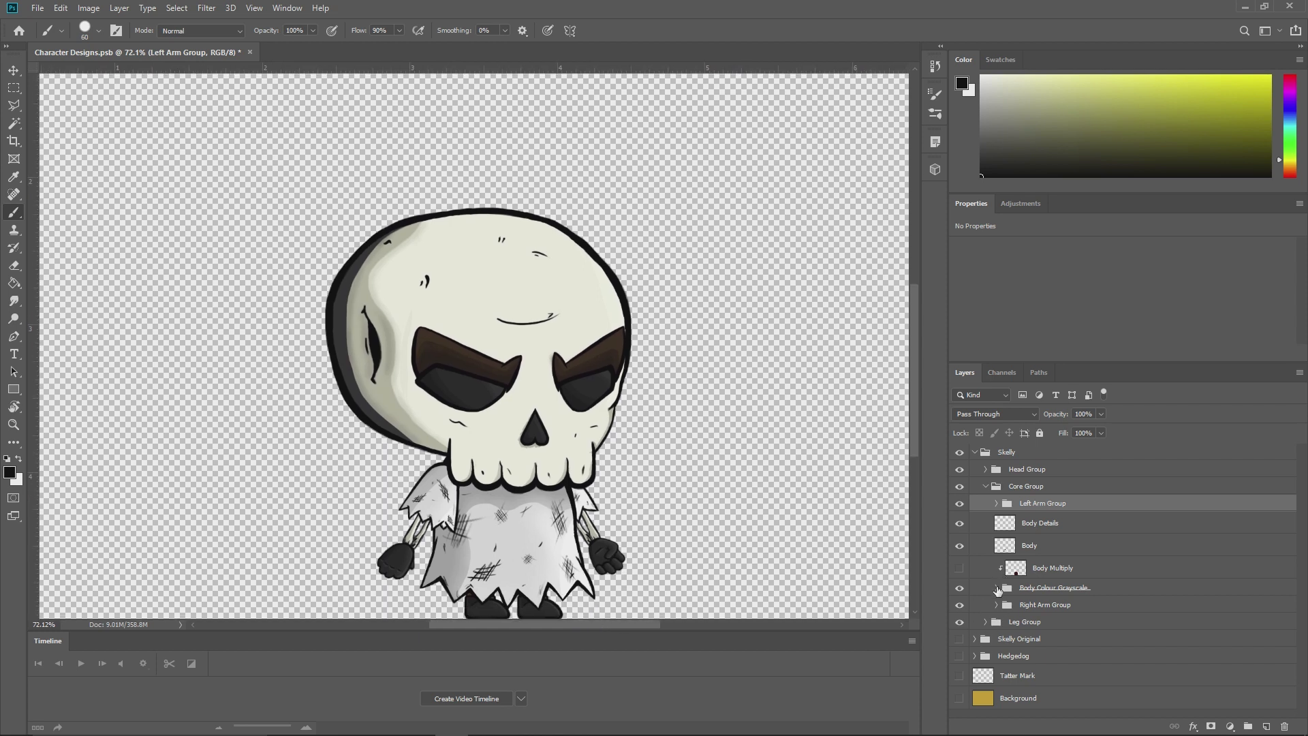
left_click(996, 605)
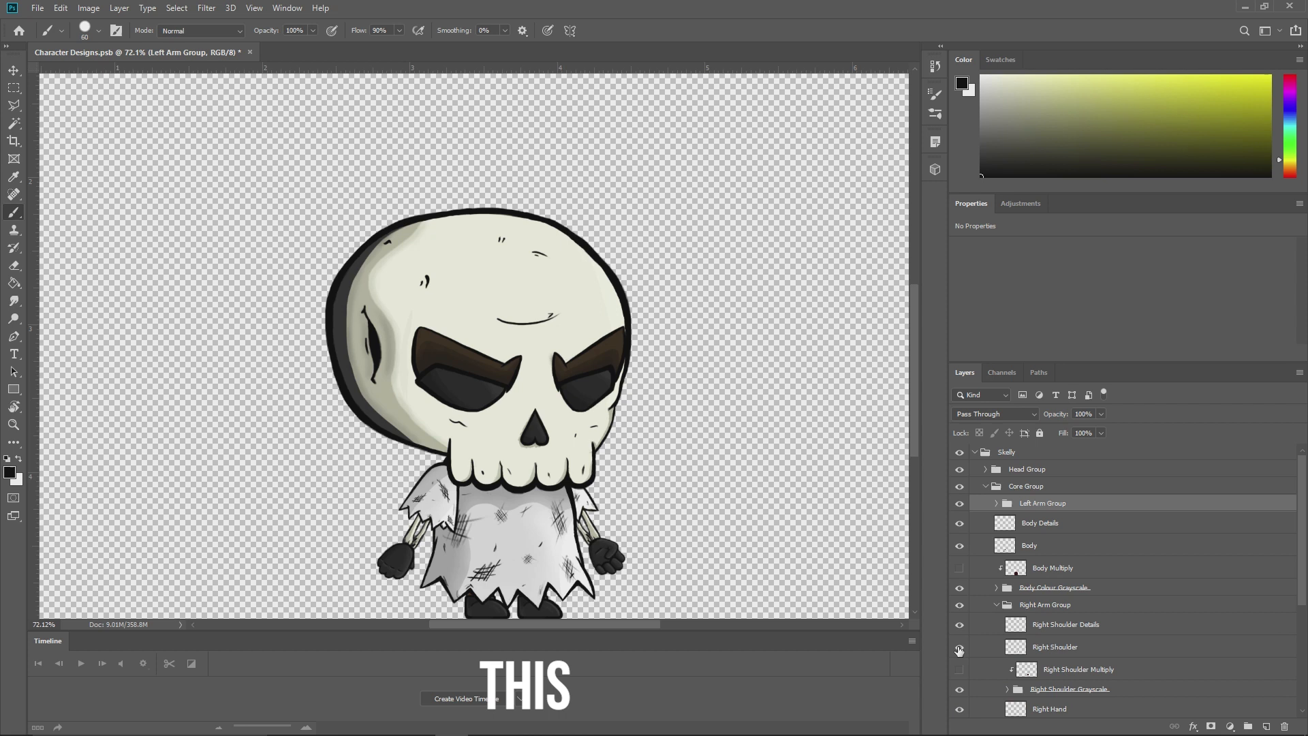
left_click(987, 485)
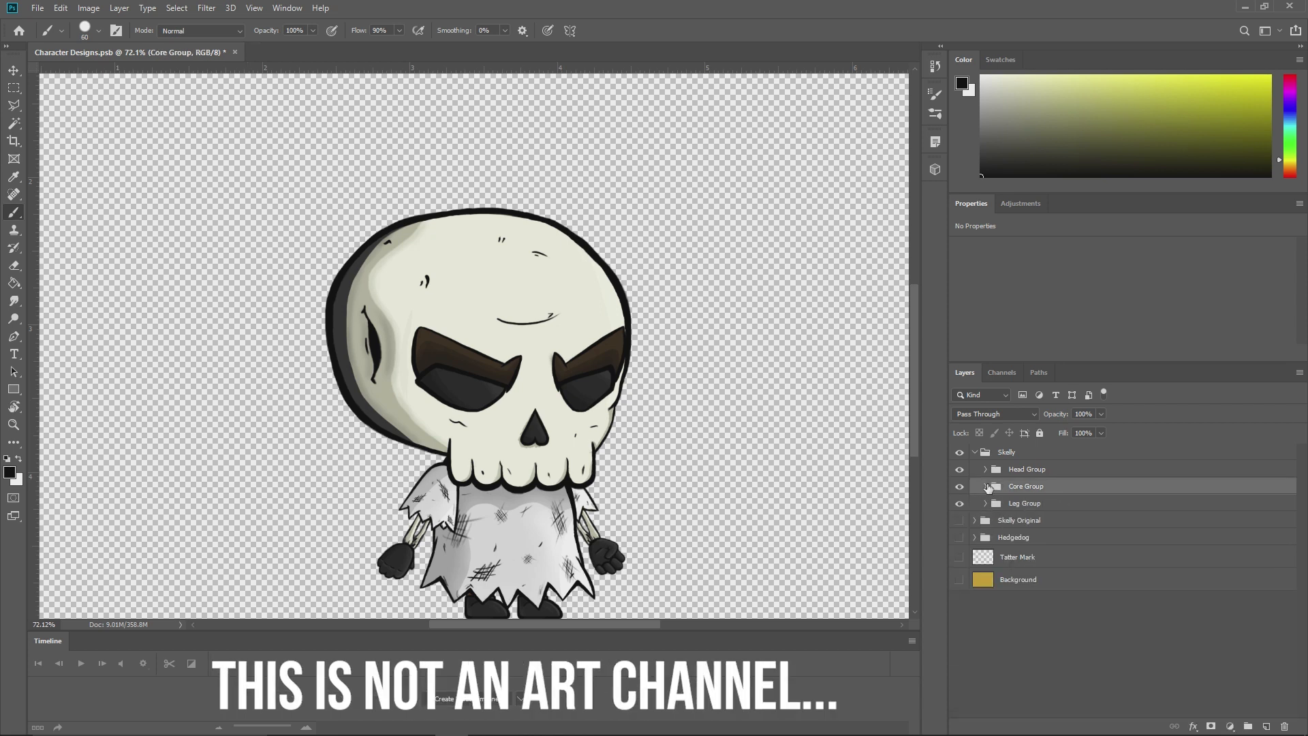
left_click(985, 503)
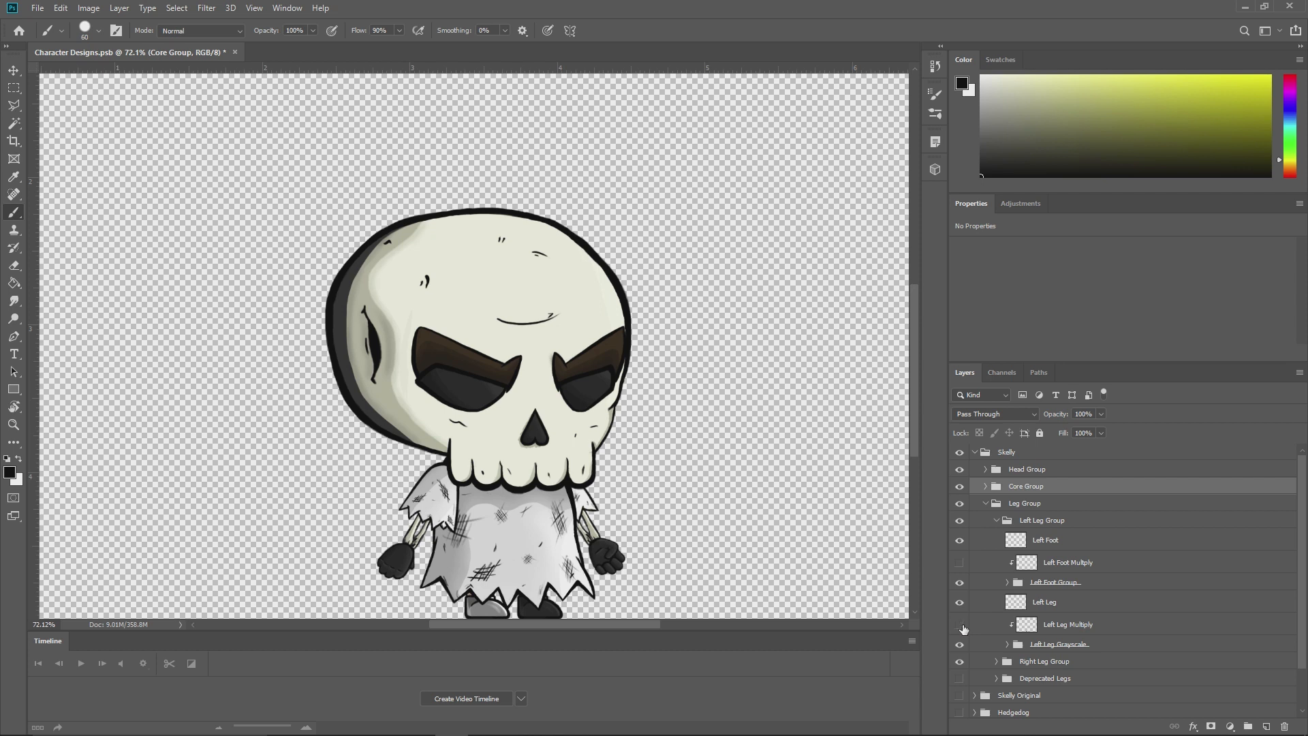
scroll("down", 3)
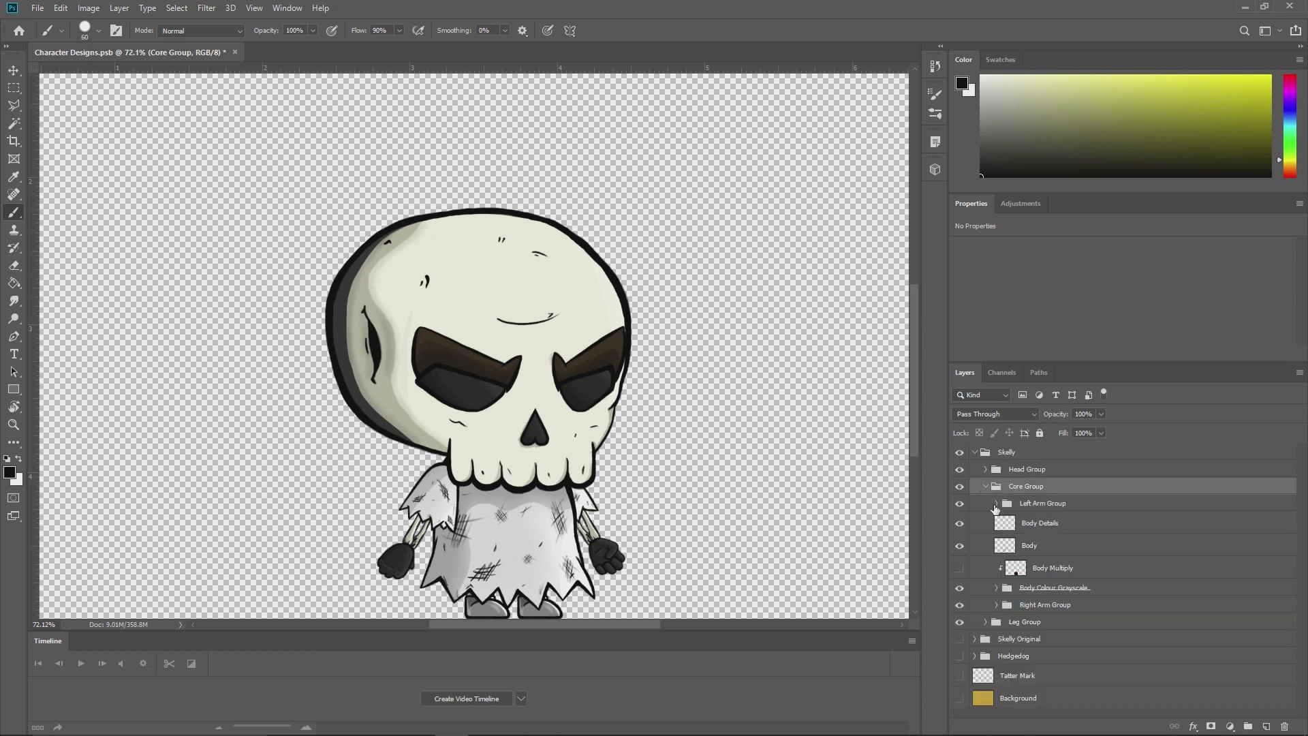
left_click(1042, 503)
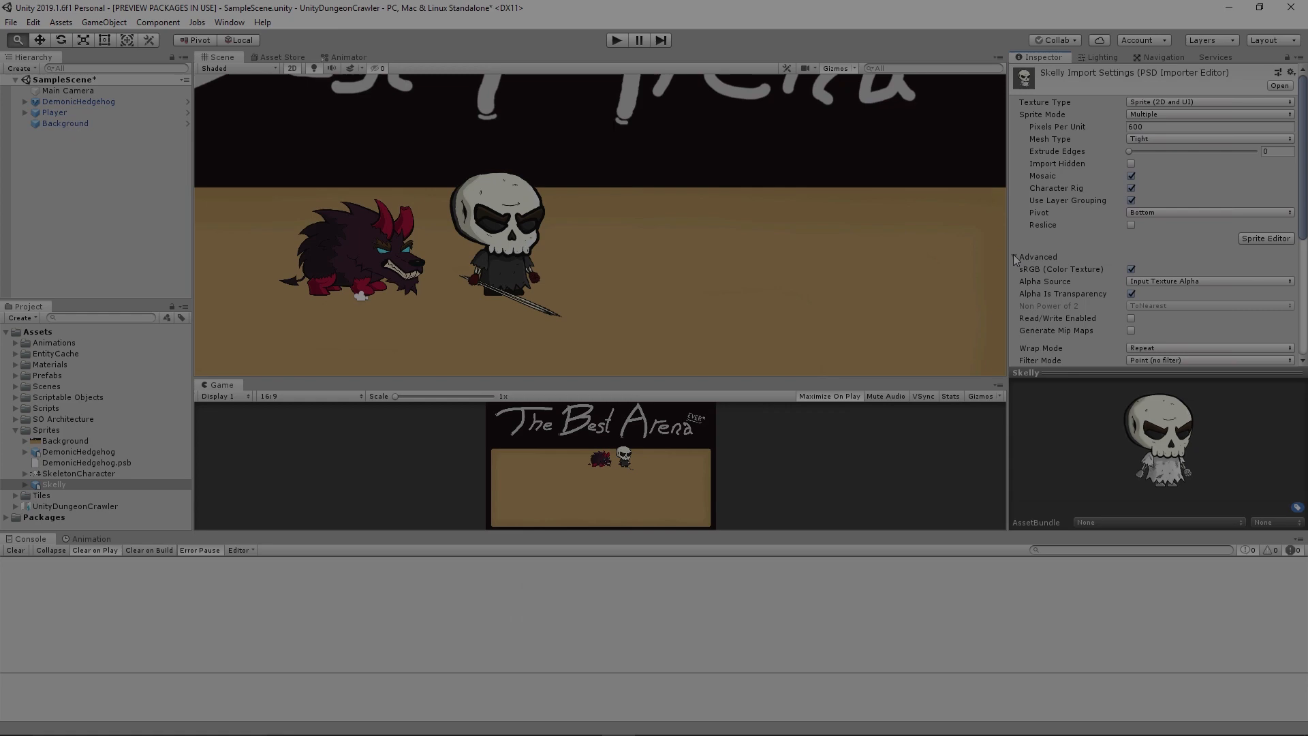
Place the greyscale Skelly in the scene and tint its sprite parts brown with hex 3A2916
left_click(1014, 256)
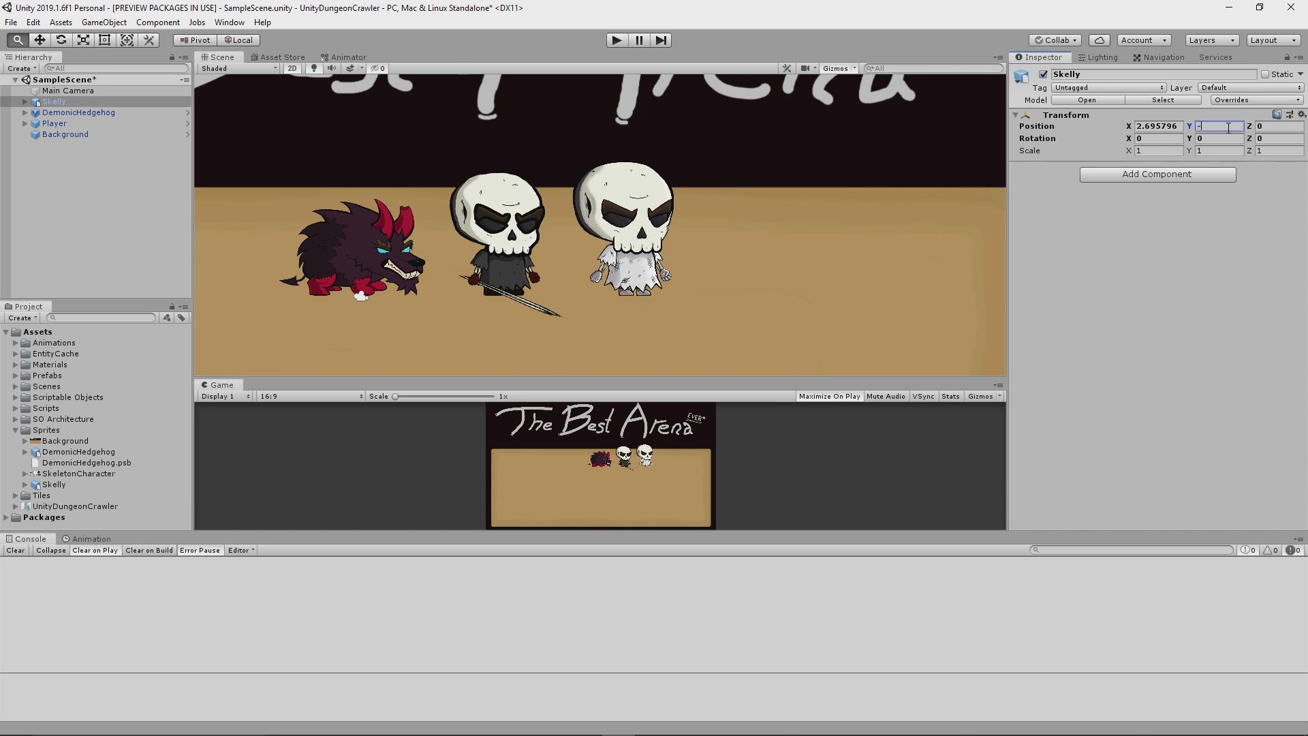
left_click(66, 418)
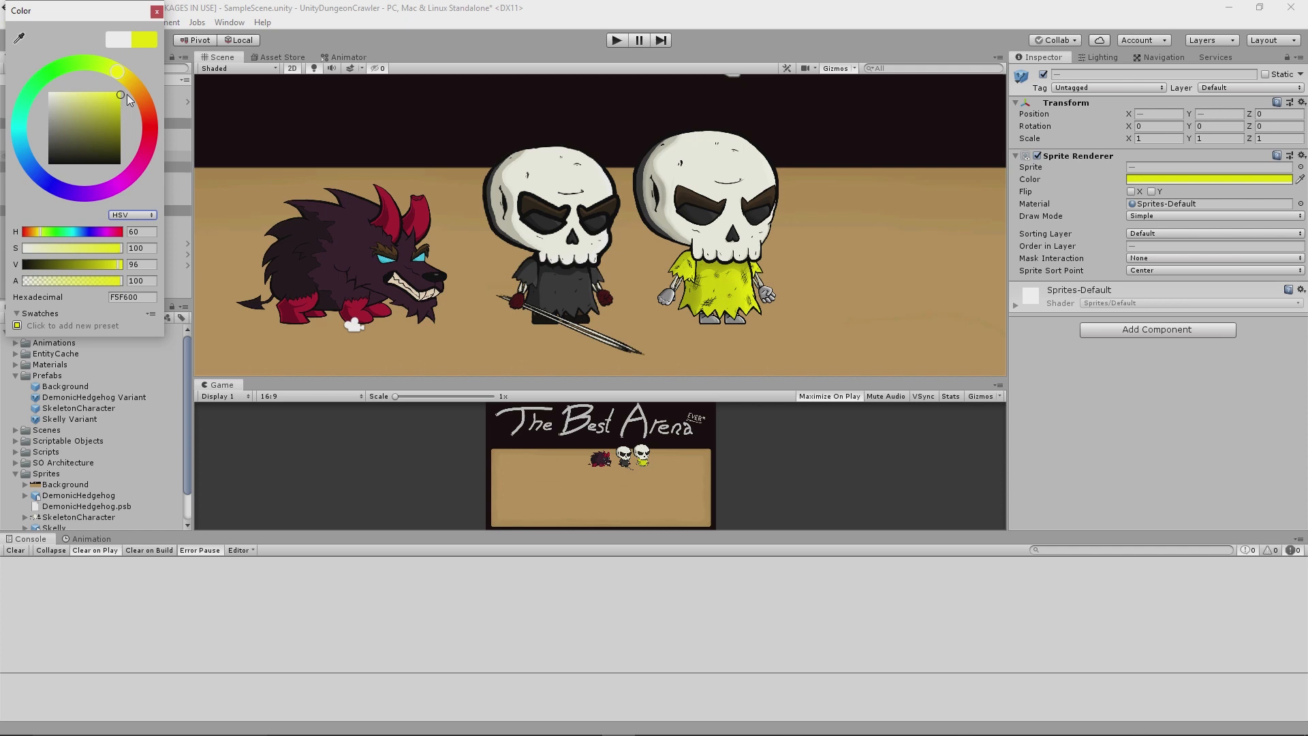
left_click_drag(120, 94, 141, 97)
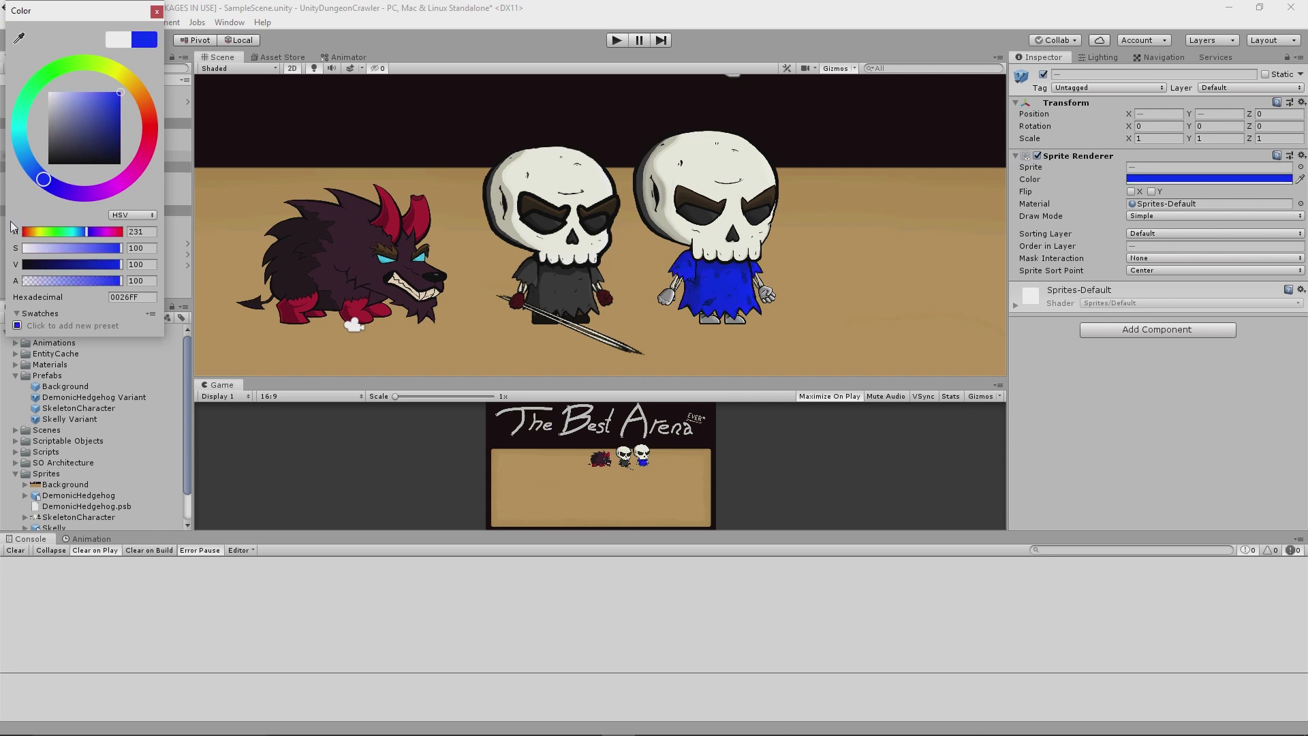
left_click(55, 186)
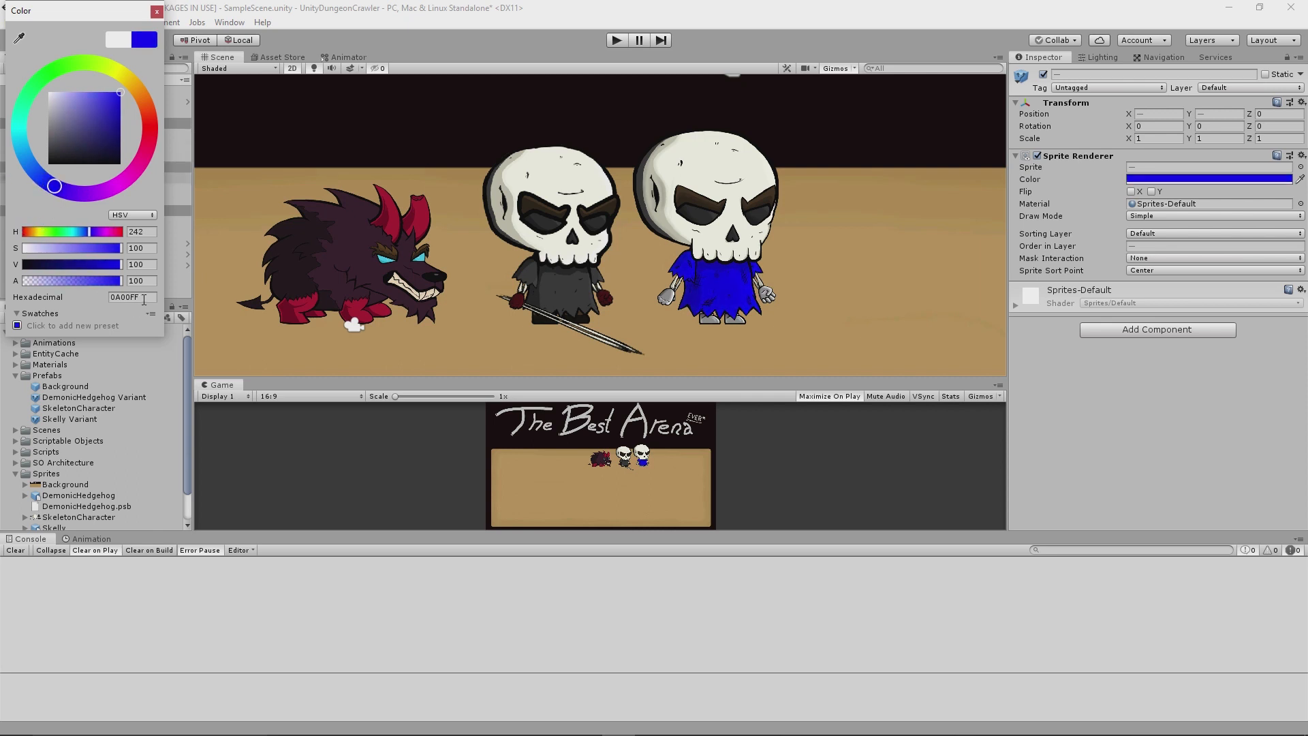
type("3A2916")
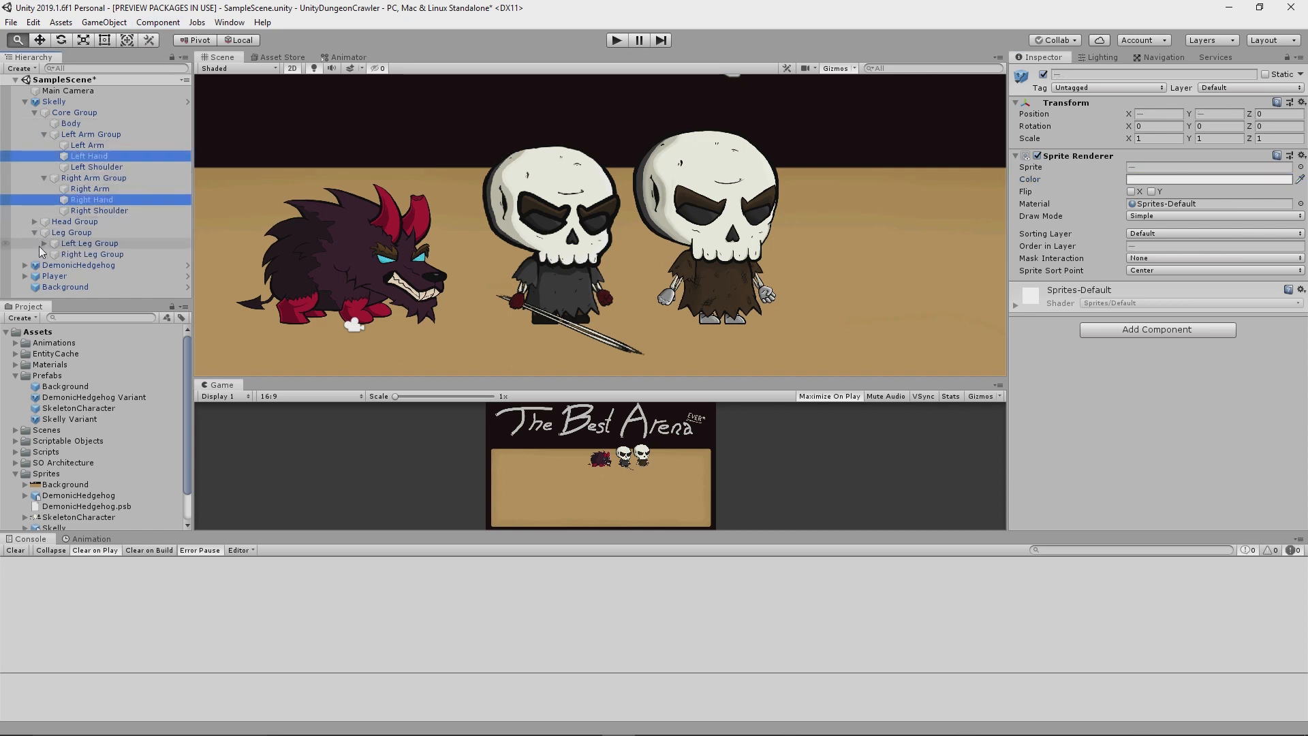
left_click(1207, 180)
type("5E4017")
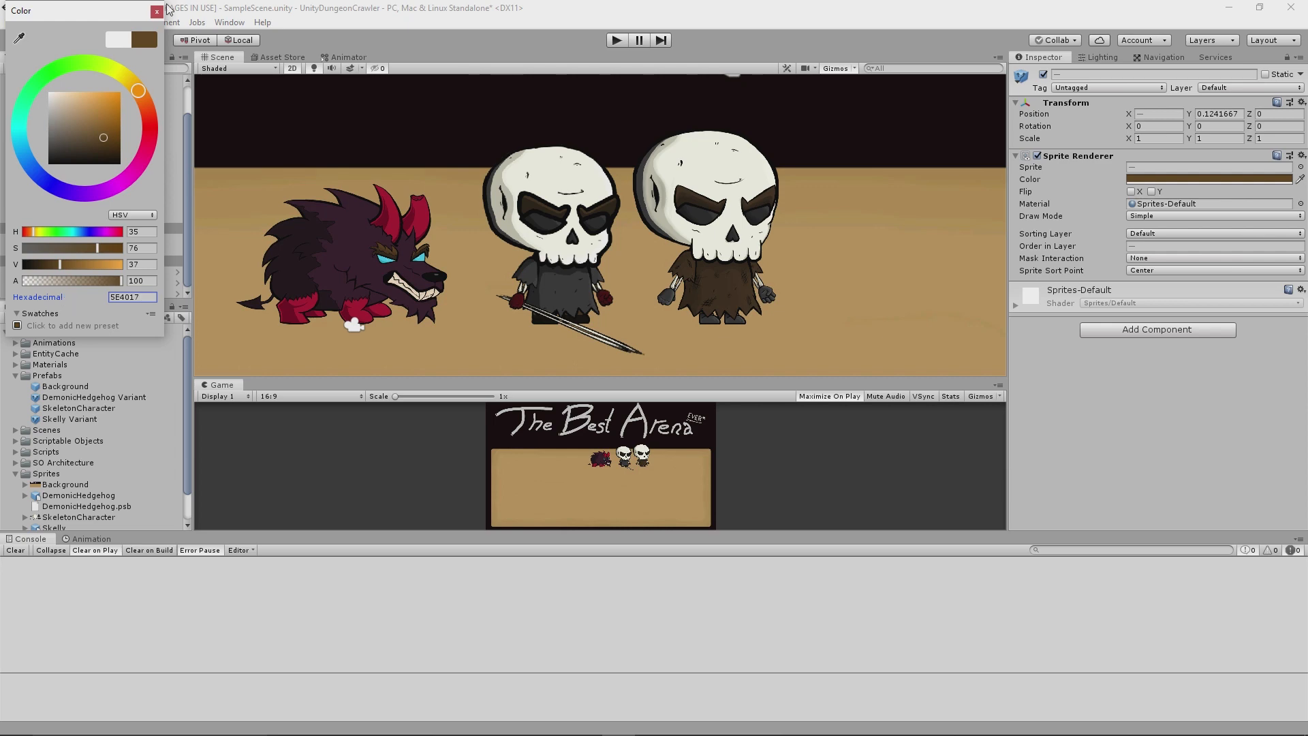
left_click(156, 11)
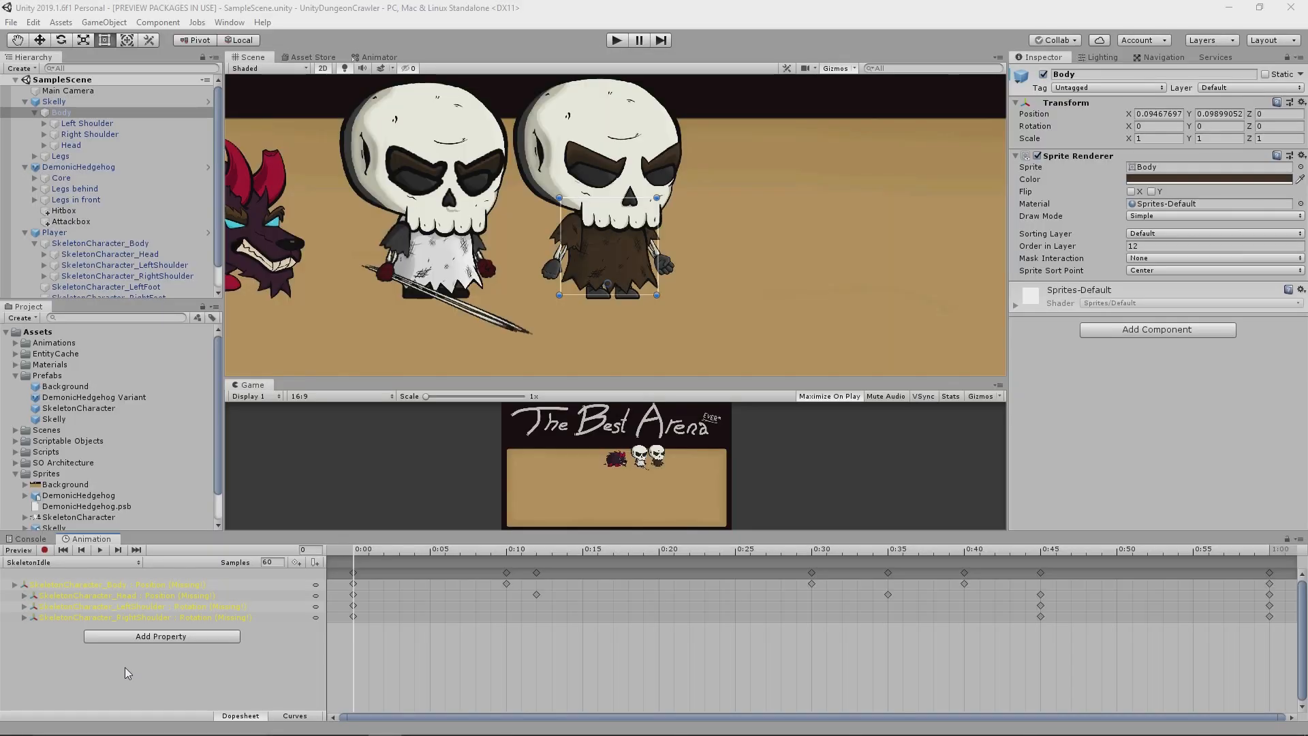
Select the Skelly root so SkeletonIdle binds to it and preview the first idle frame
left_click(53, 101)
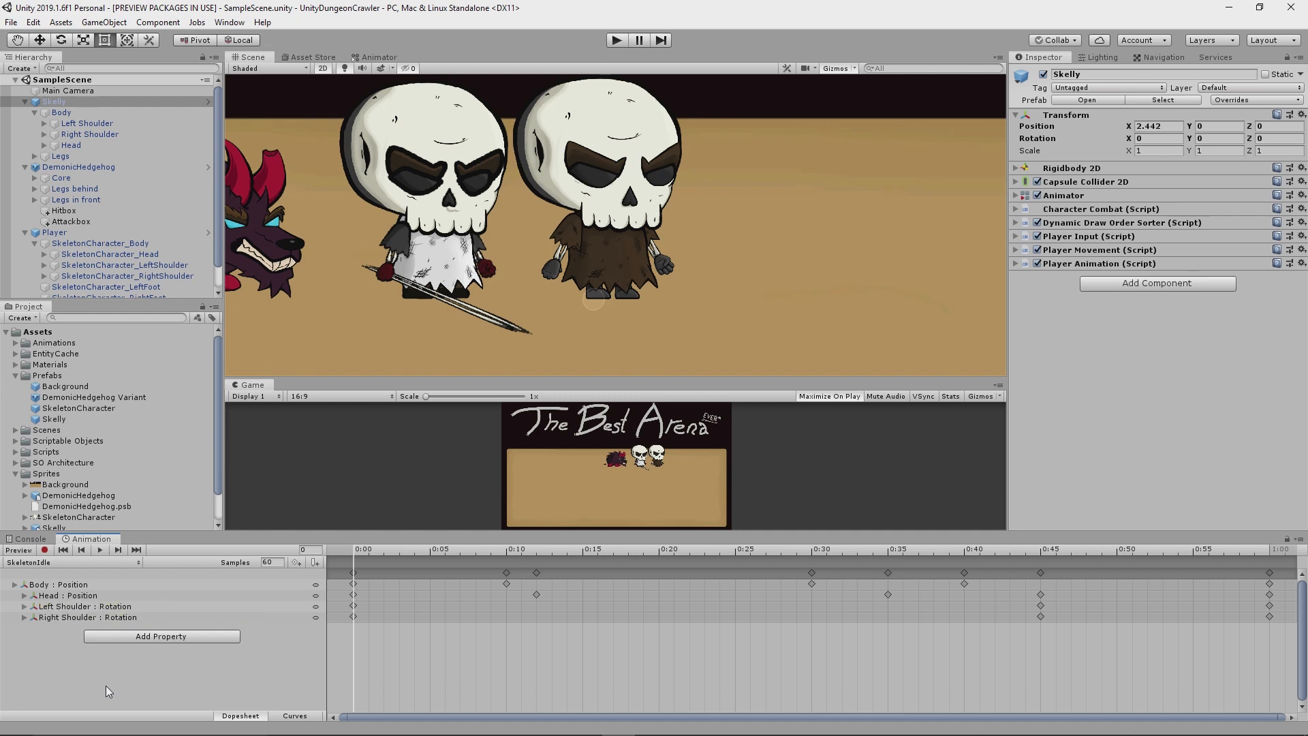
mouse_move(42, 569)
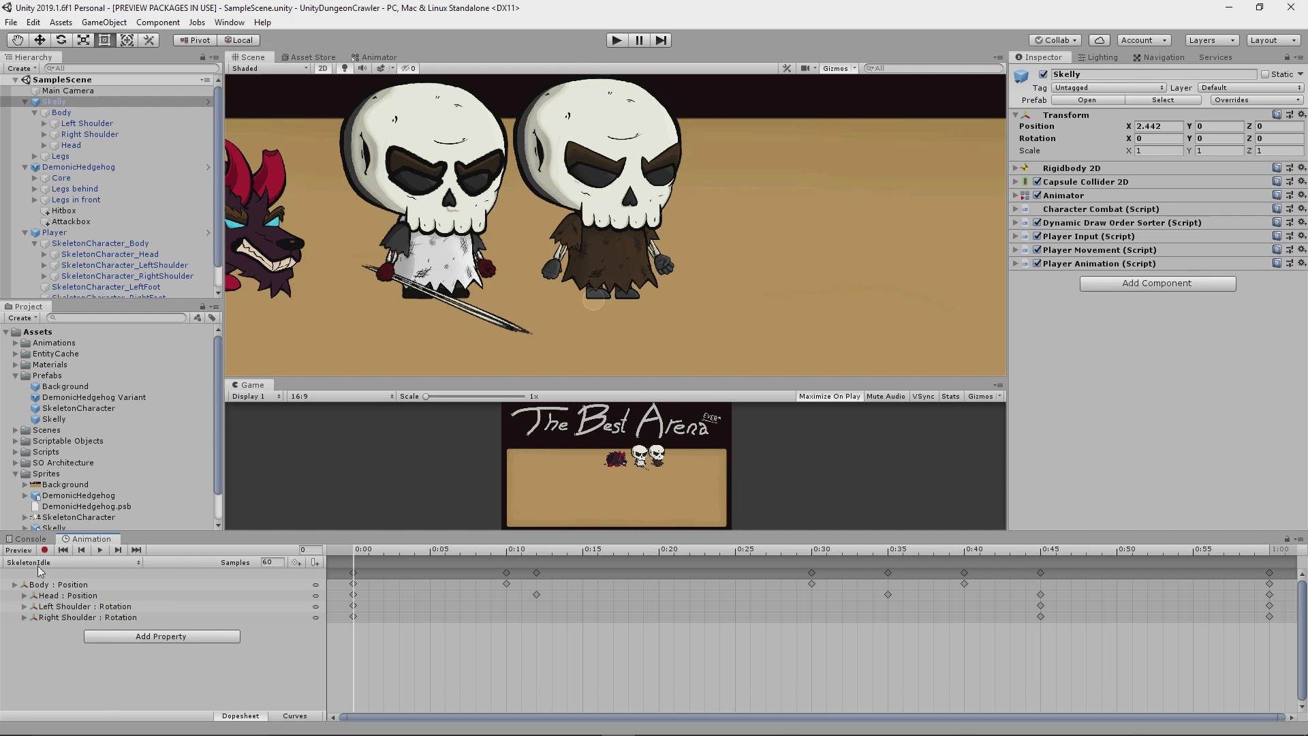
left_click(100, 549)
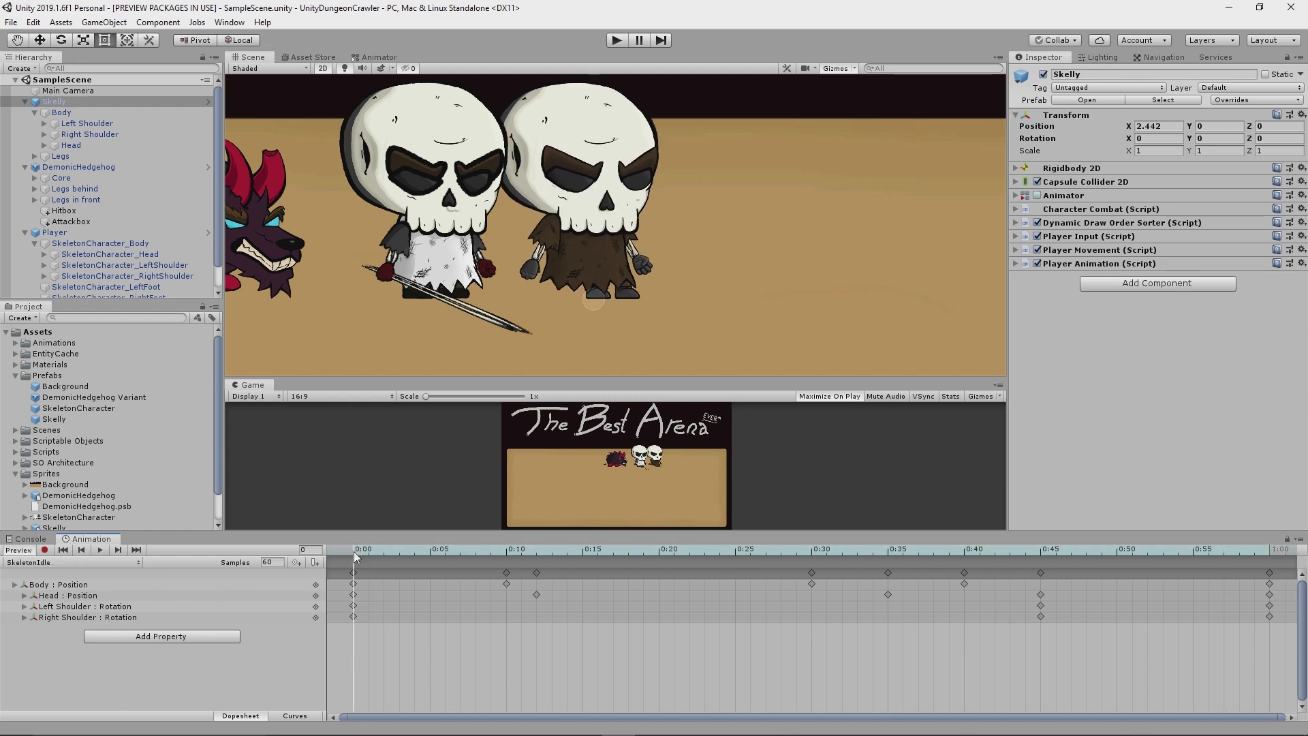
left_click(597, 549)
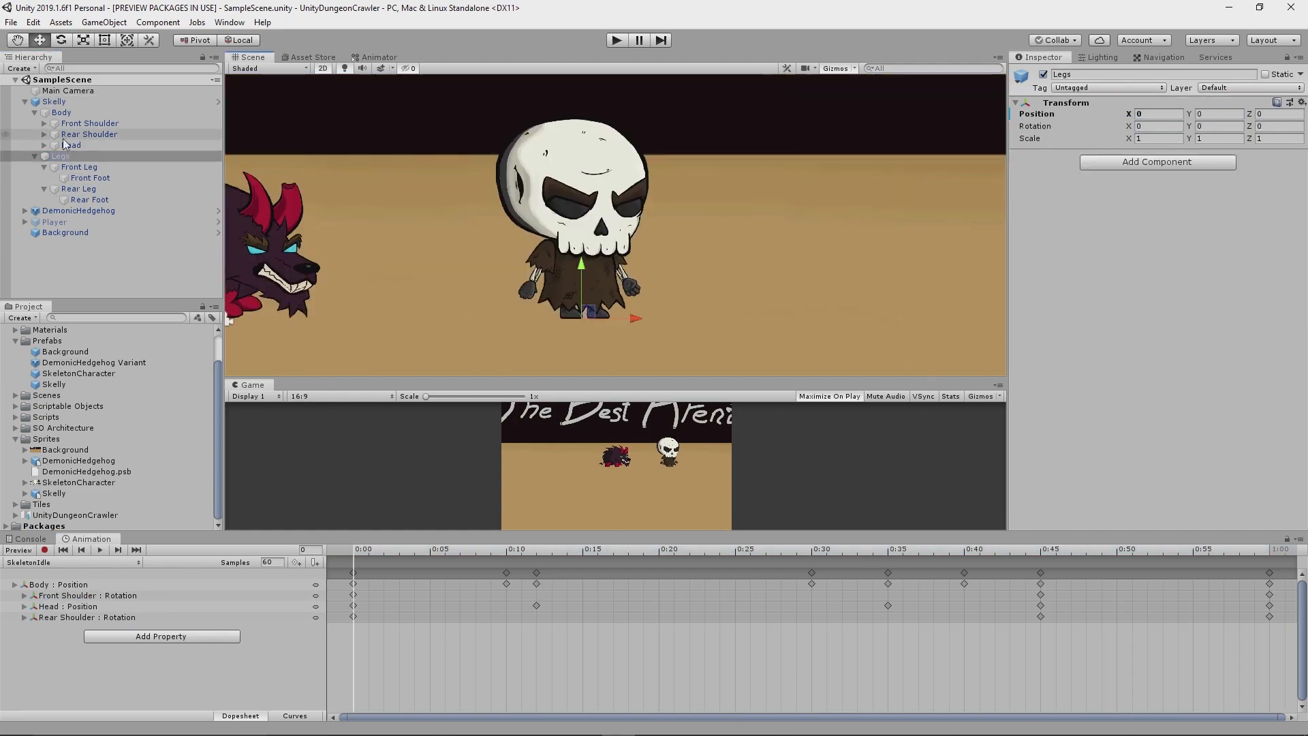
Select the character in the Hierarchy to restructure it as CoolNewSkelly
left_click(79, 166)
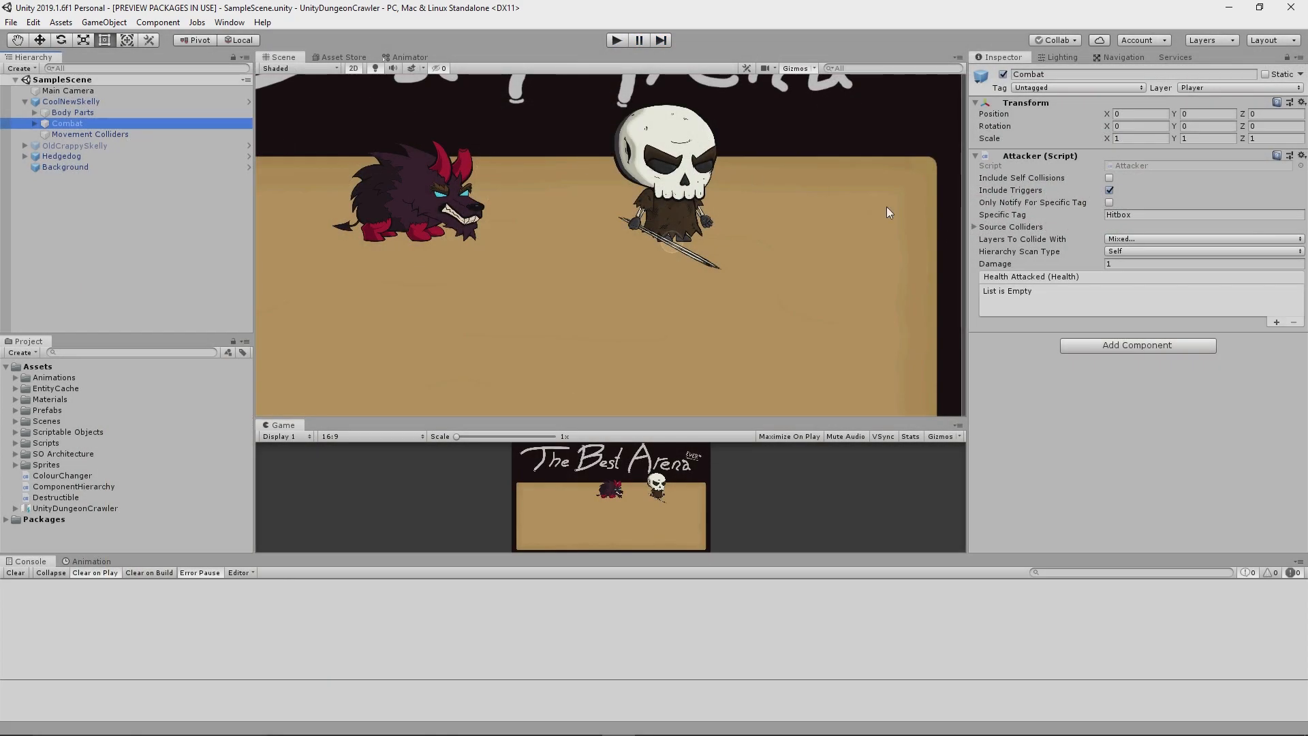
mouse_move(1063, 177)
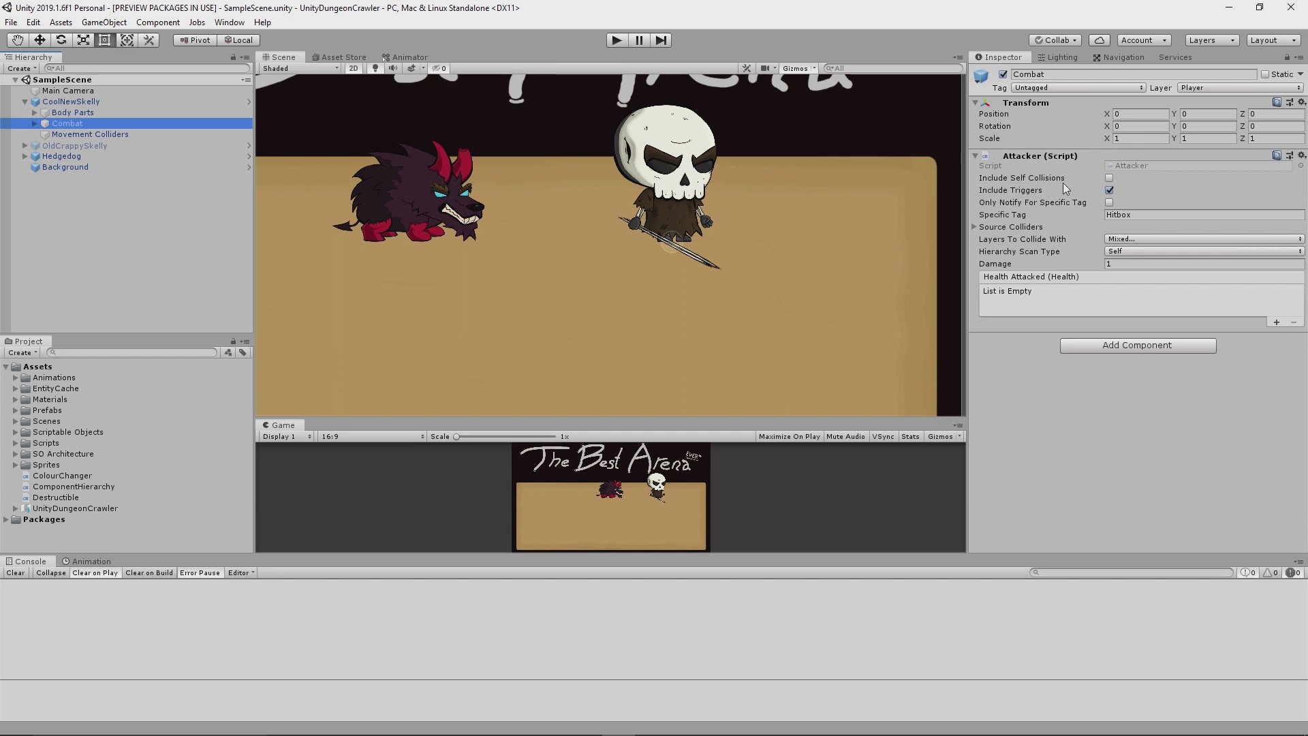
left_click(57, 101)
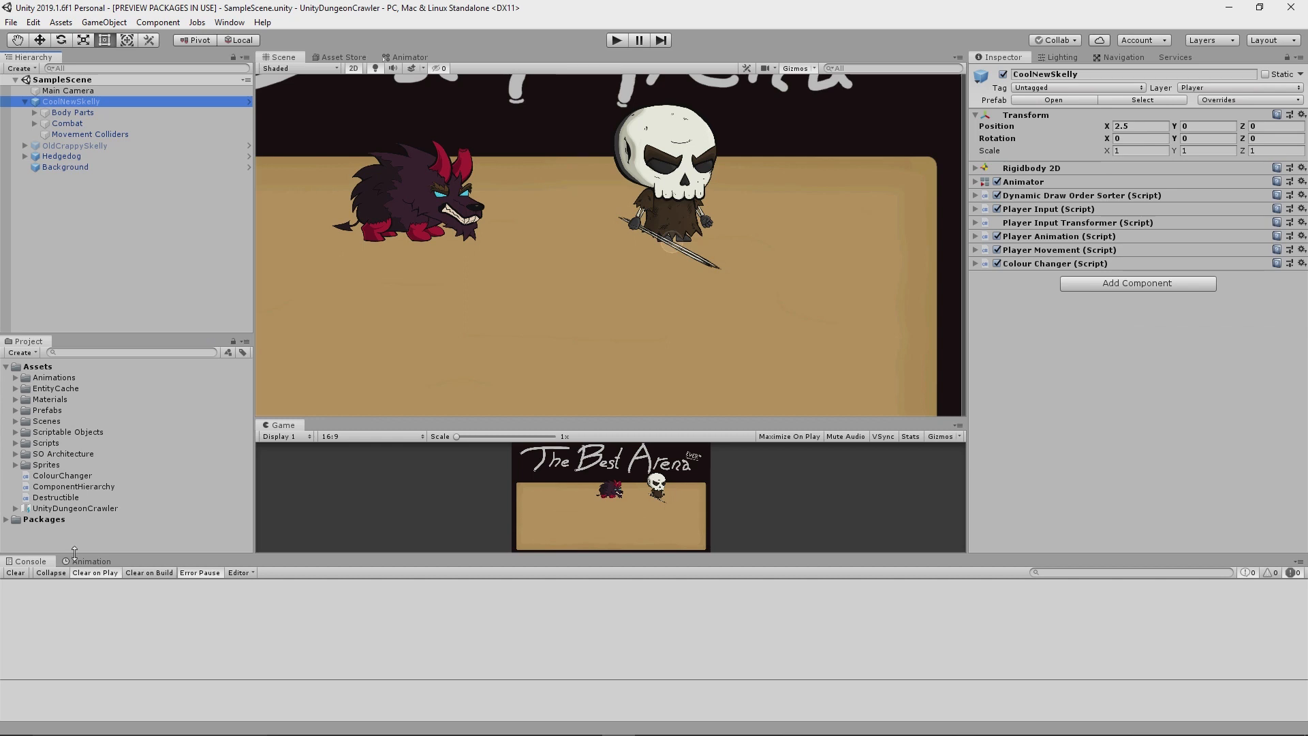
left_click(90, 562)
type("5")
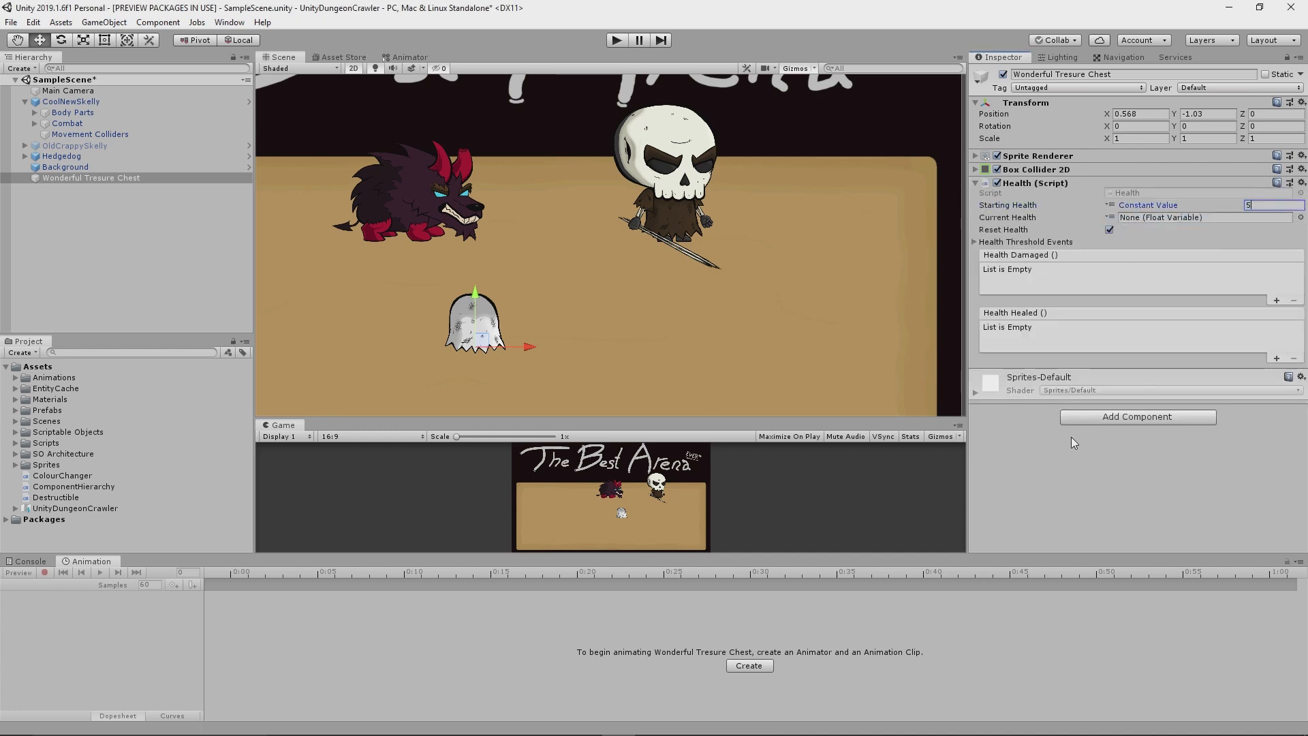
mouse_move(1002, 279)
type("1")
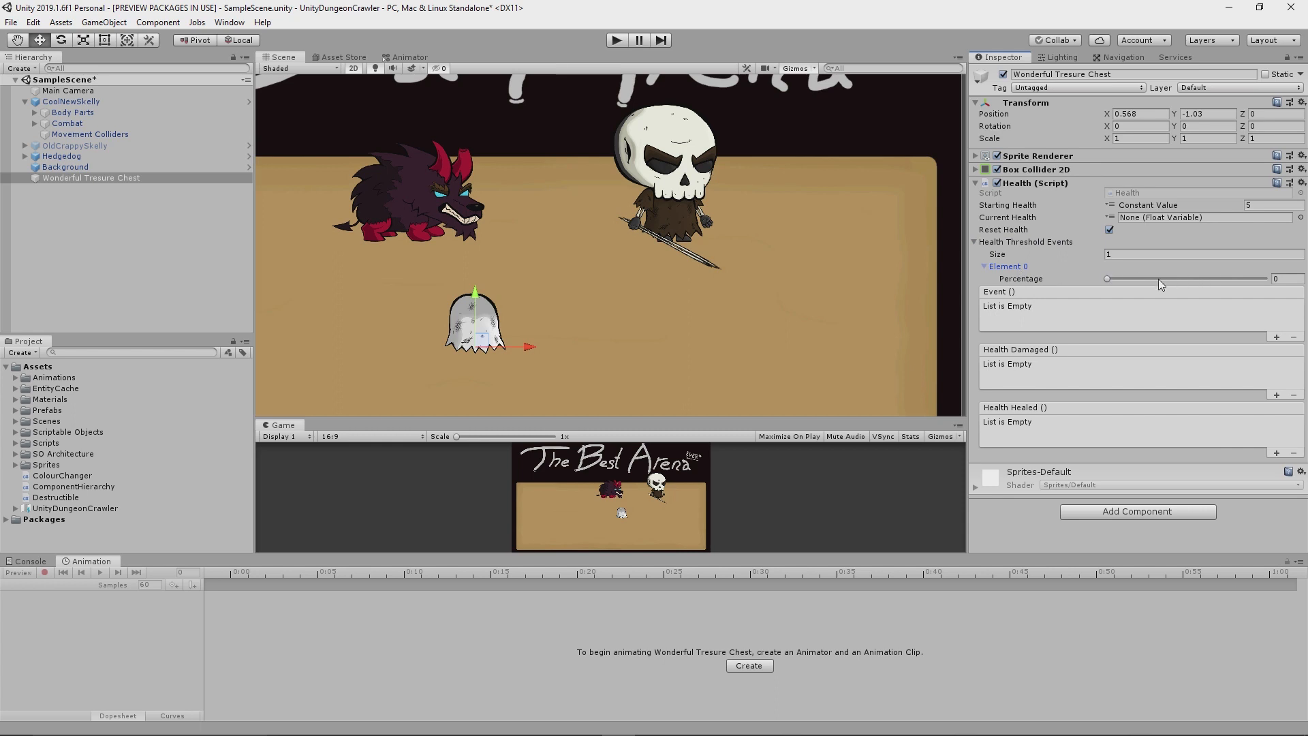
Add Destructible to the chest and set its zero-health event to call Destructible.Destroy
left_click(1136, 511)
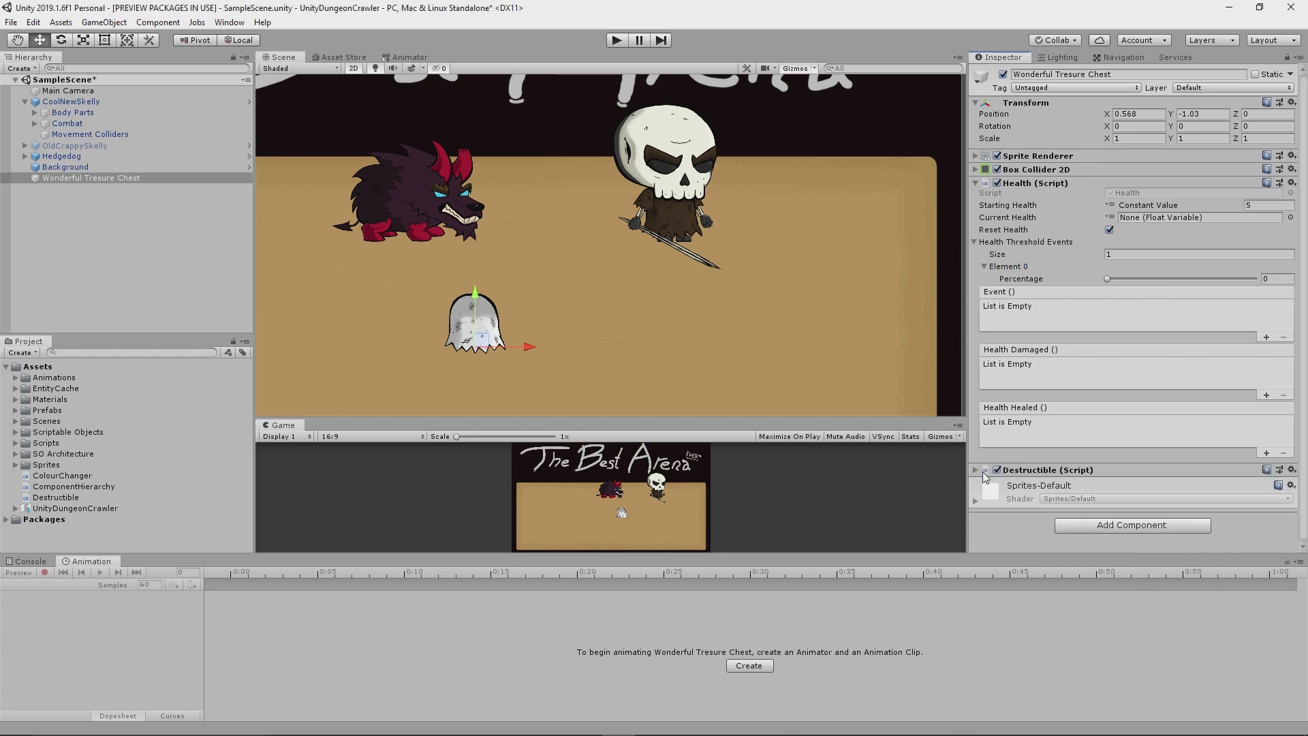
mouse_move(1056, 473)
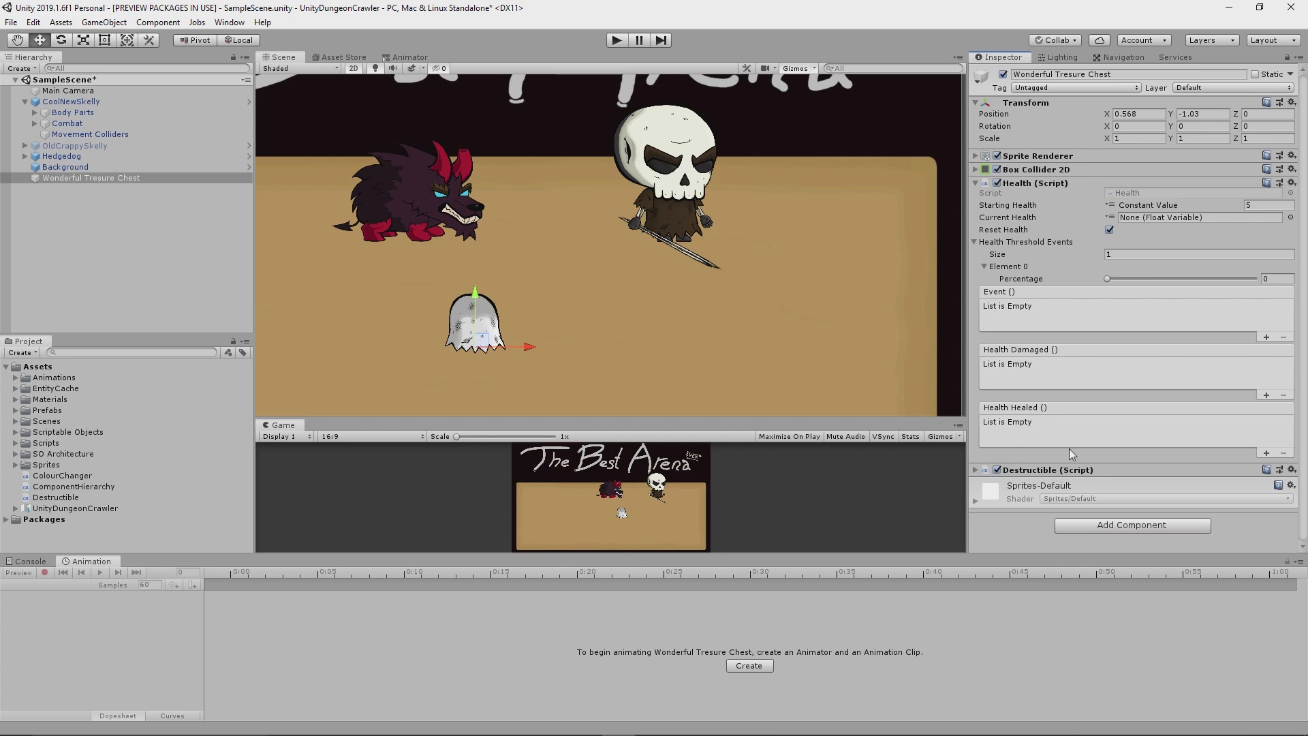
left_click(1276, 278)
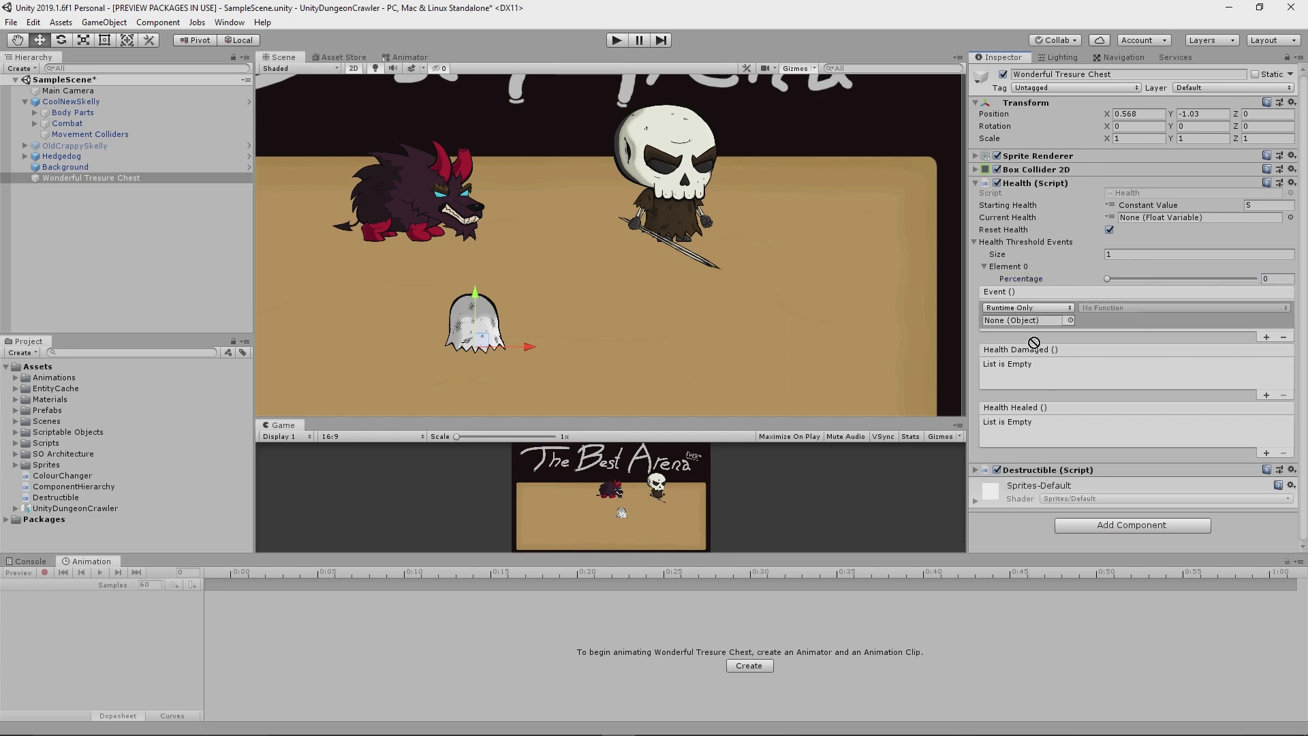
left_click(1194, 308)
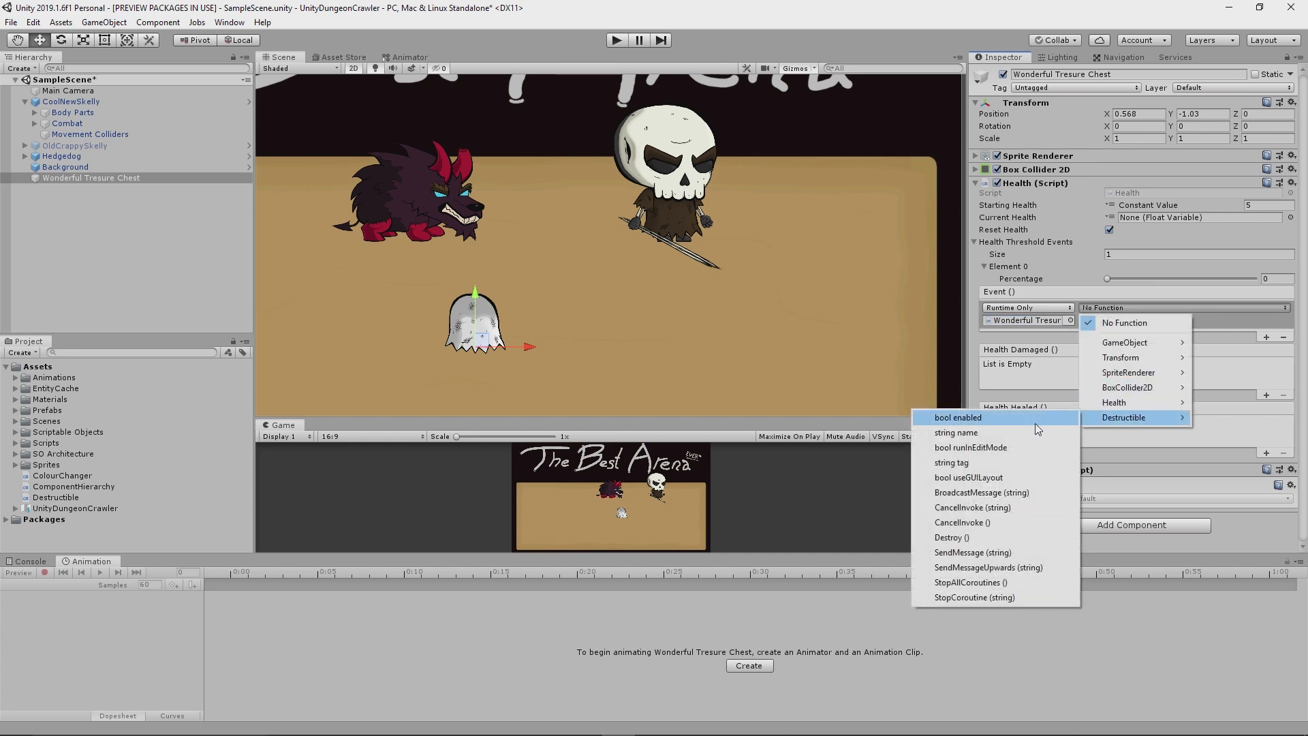
left_click(951, 537)
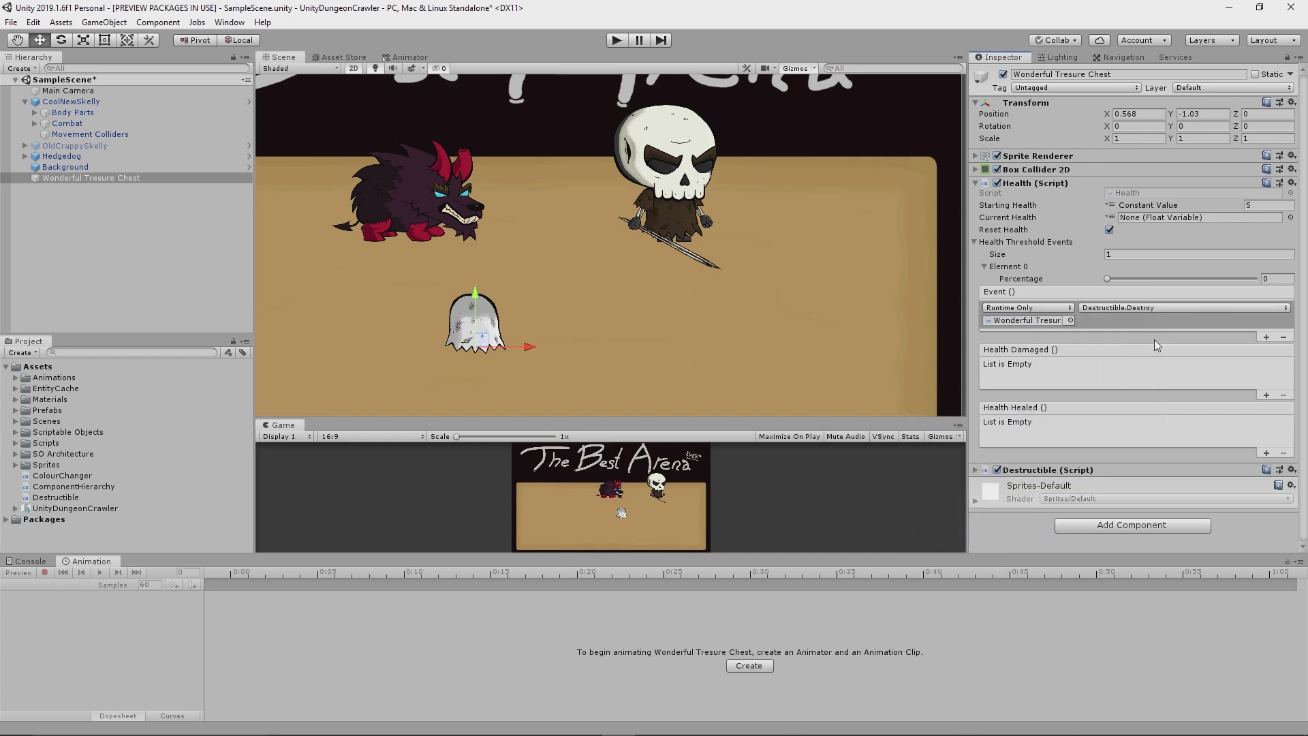
left_click(1237, 87)
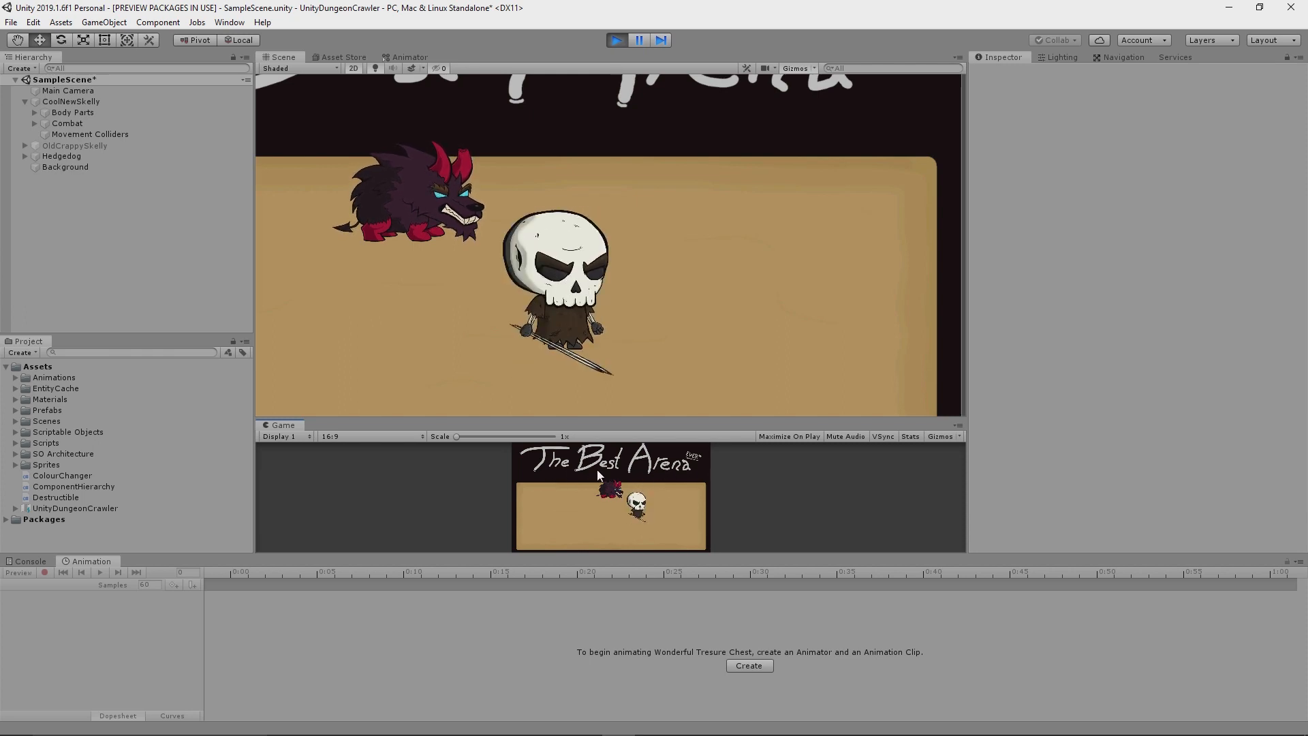
mouse_move(681, 479)
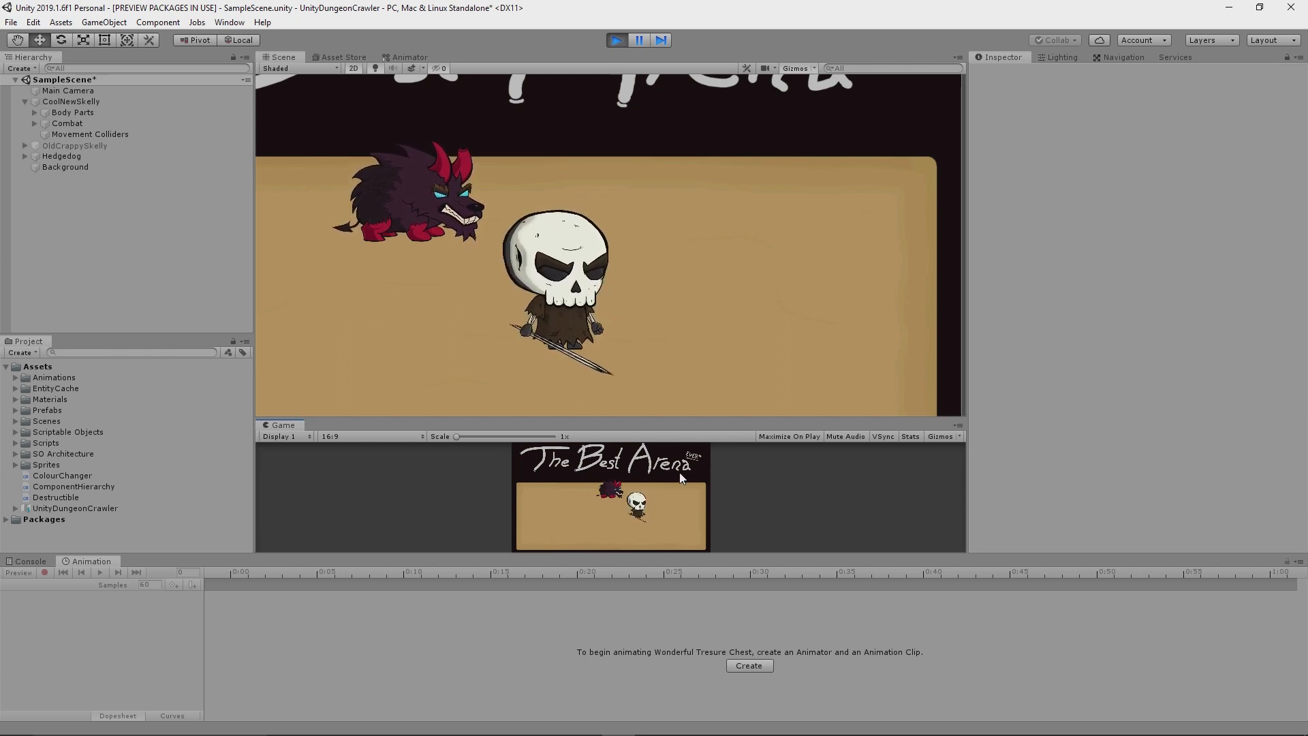